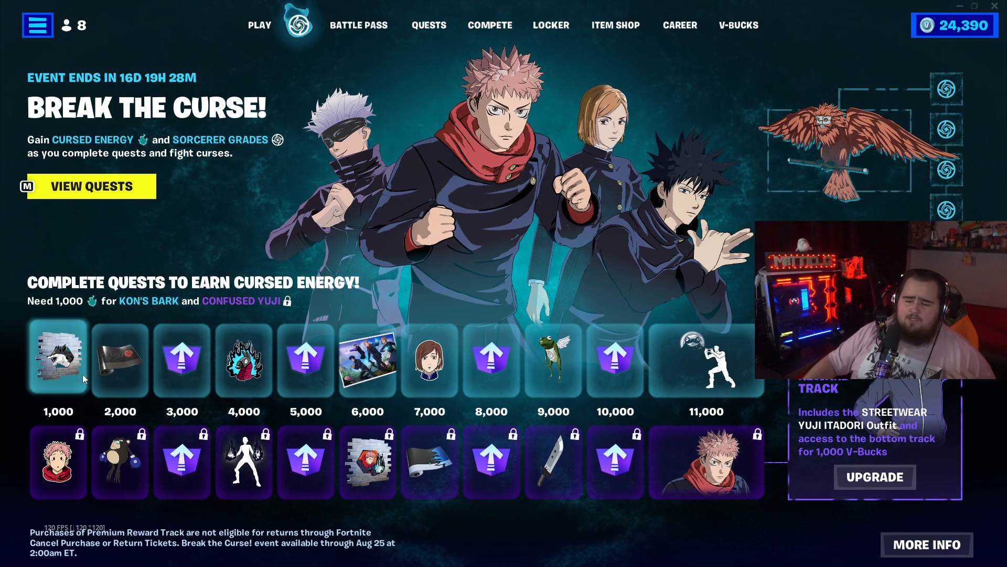
View the premium reward track purchase offer twice and decline it, returning to rewards.
left_click(874, 477)
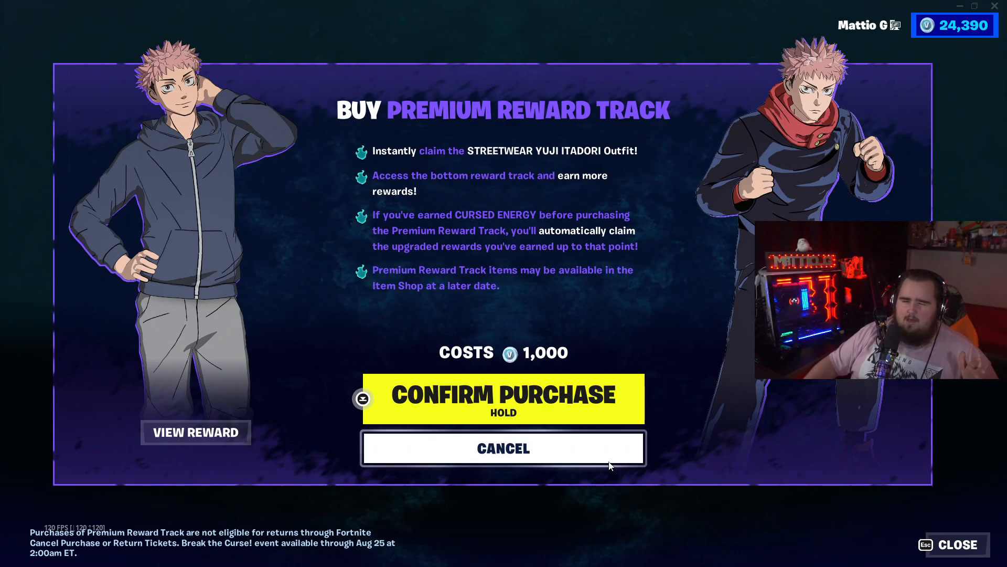
left_click(503, 448)
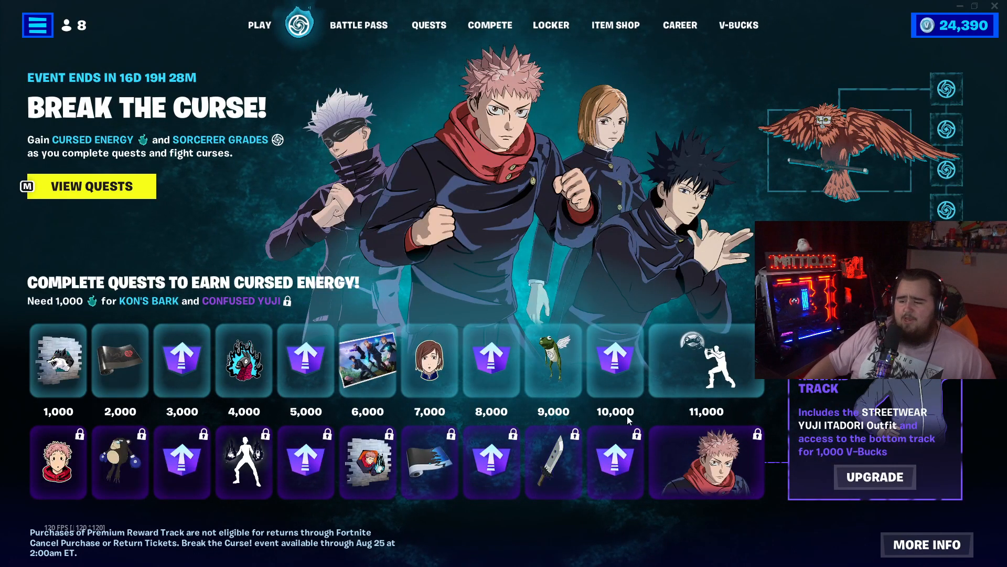
left_click(874, 477)
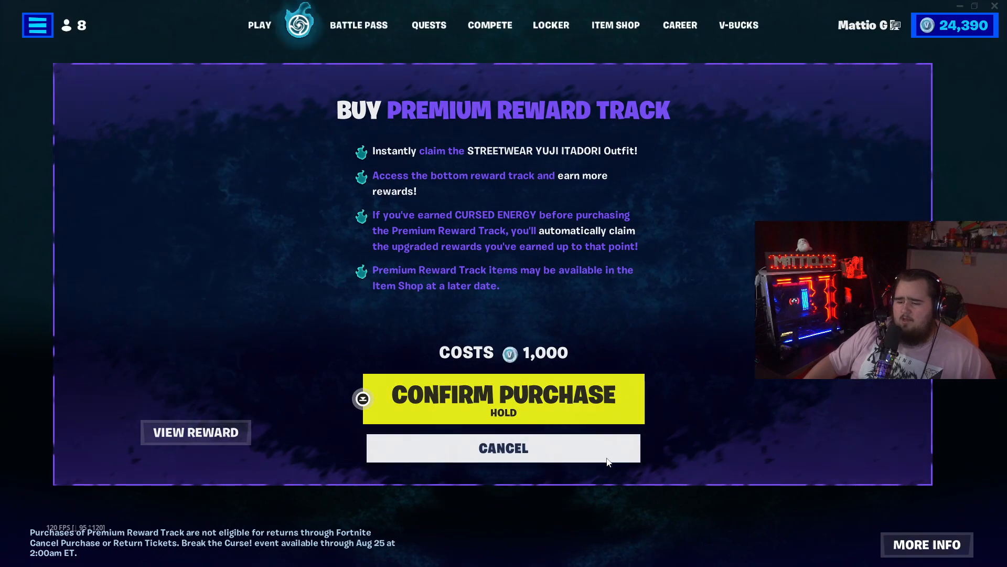
left_click(503, 448)
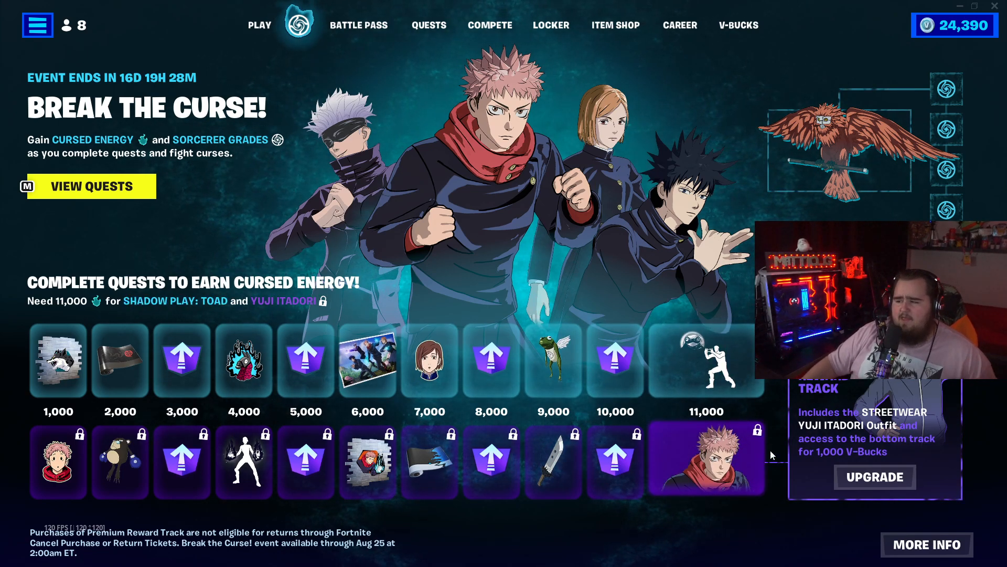
mouse_move(670, 447)
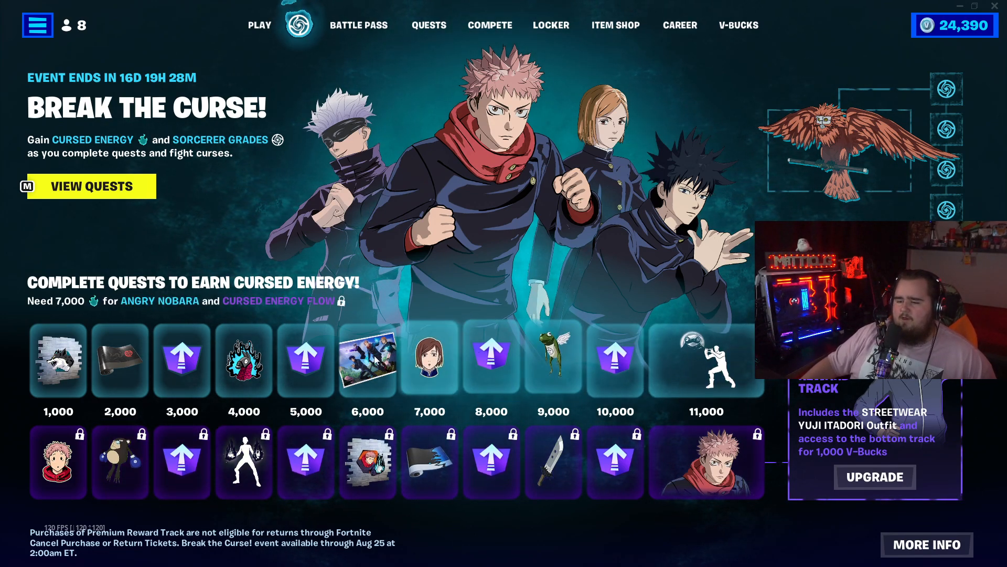
Preview the 4,000 energy reward tier, then browse down the item shop.
left_click(58, 365)
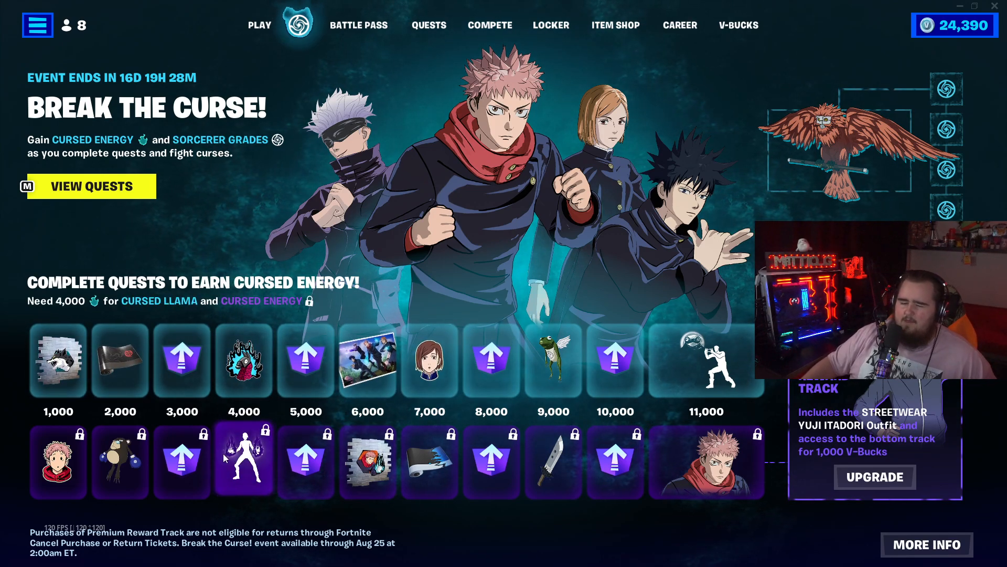
left_click(614, 25)
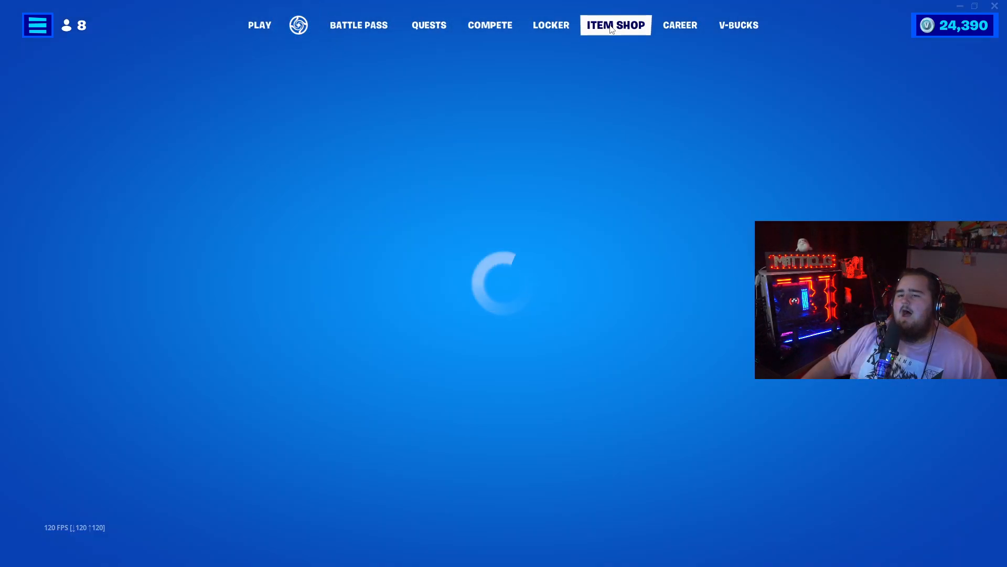
left_click(615, 25)
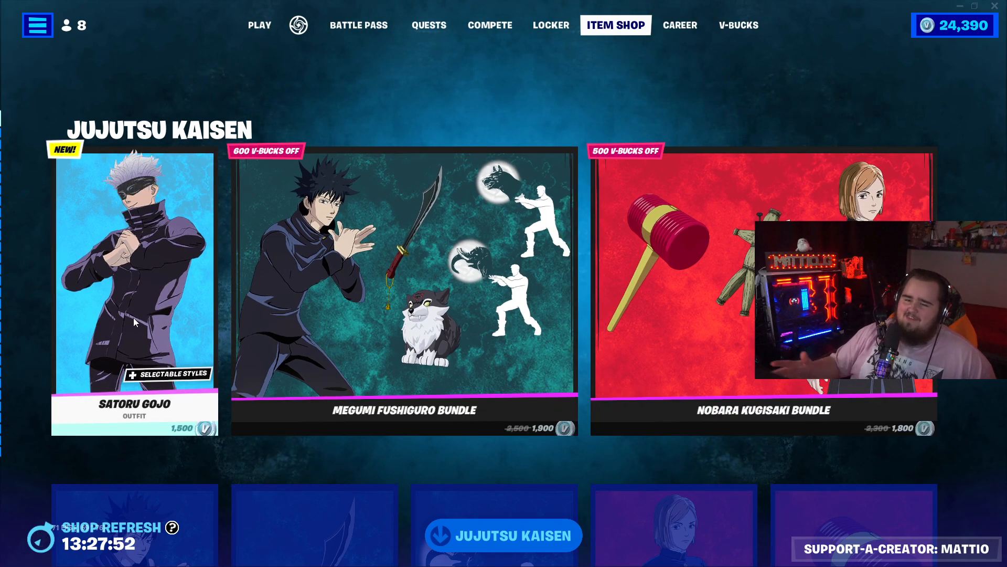
scroll("down", 3)
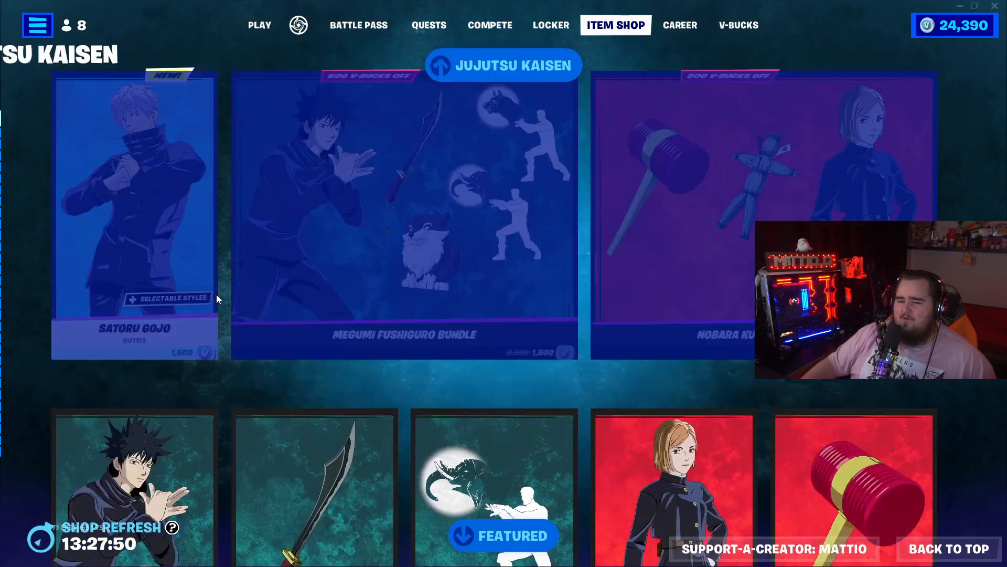
scroll("down", 3)
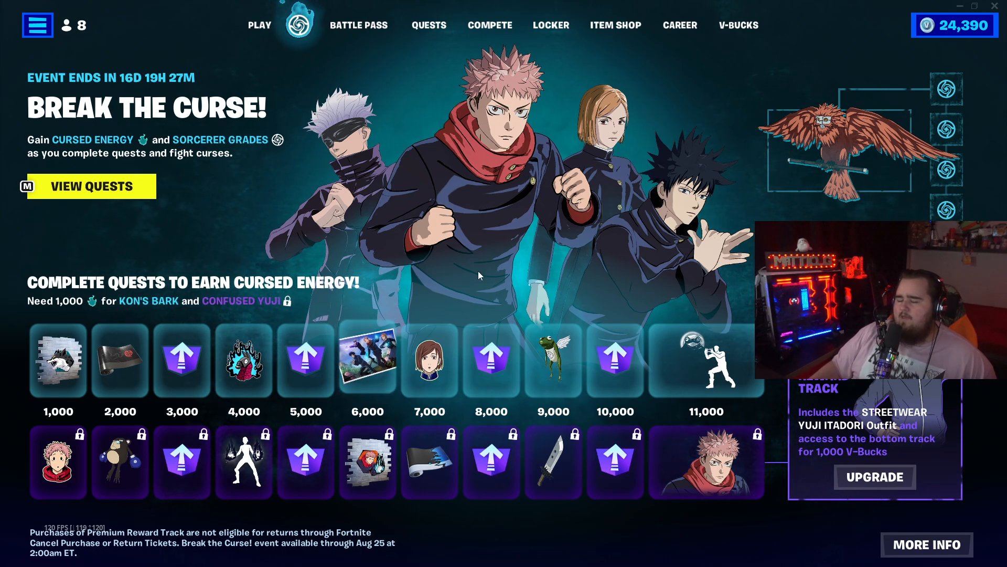
mouse_move(314, 79)
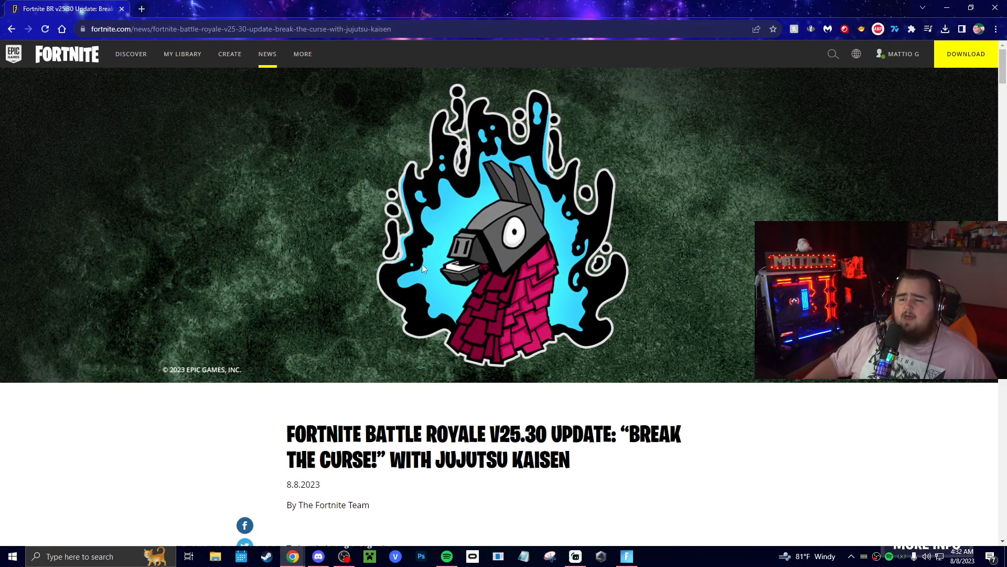
Read down the v25.30 Break the Curse article through the Jujutsu Kaisen Cup scoring table.
scroll("down", 3)
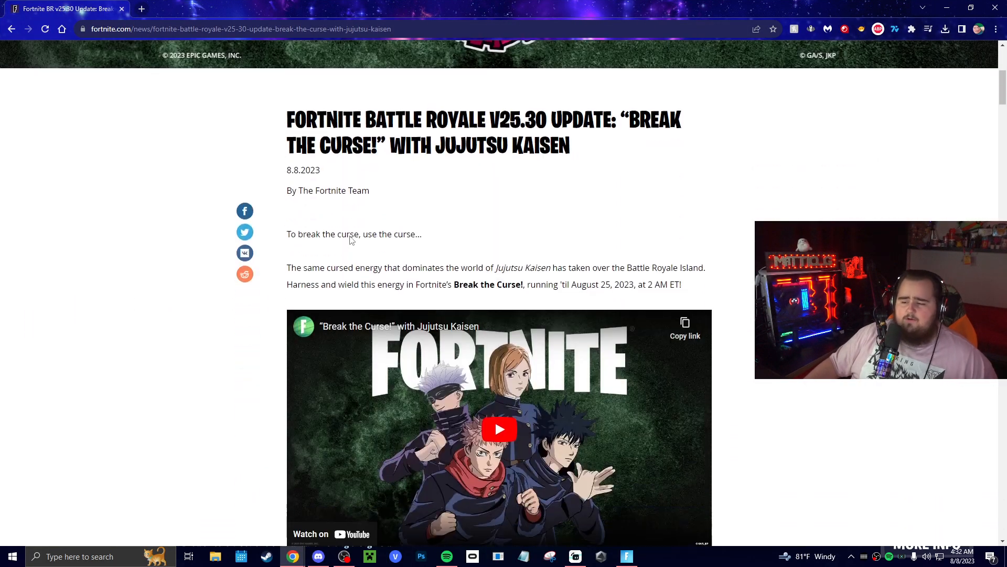
scroll("down", 3)
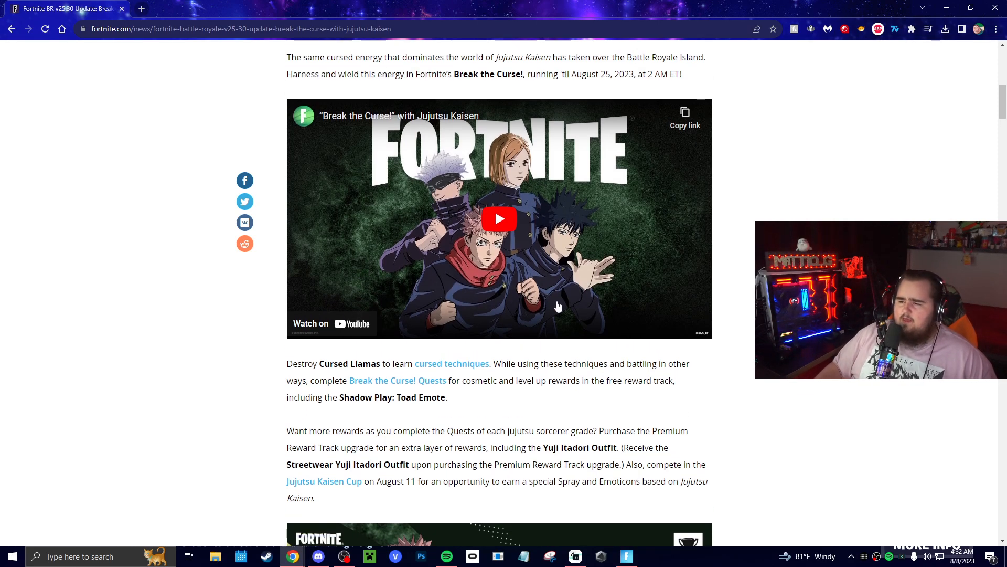
scroll("down", 3)
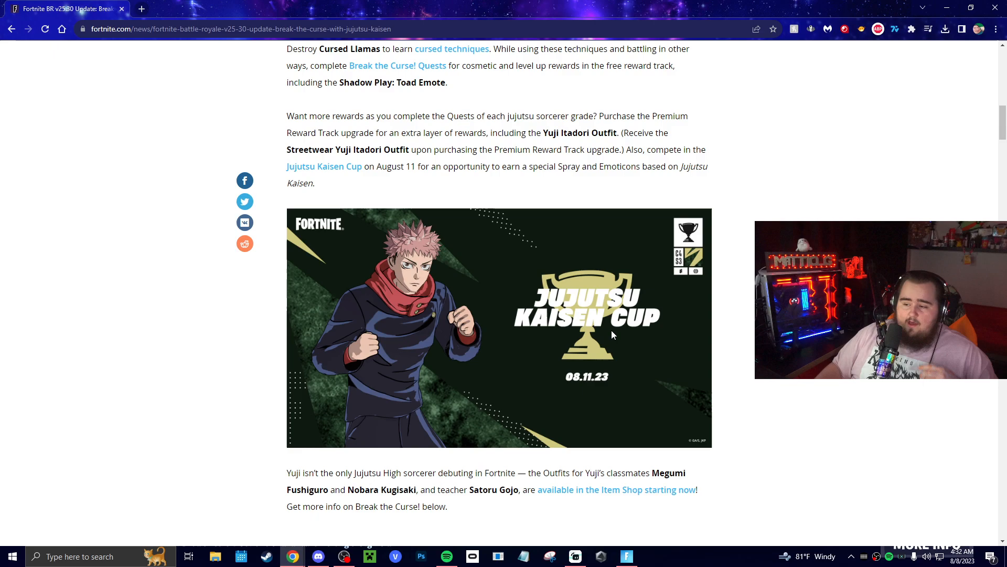
scroll("down", 3)
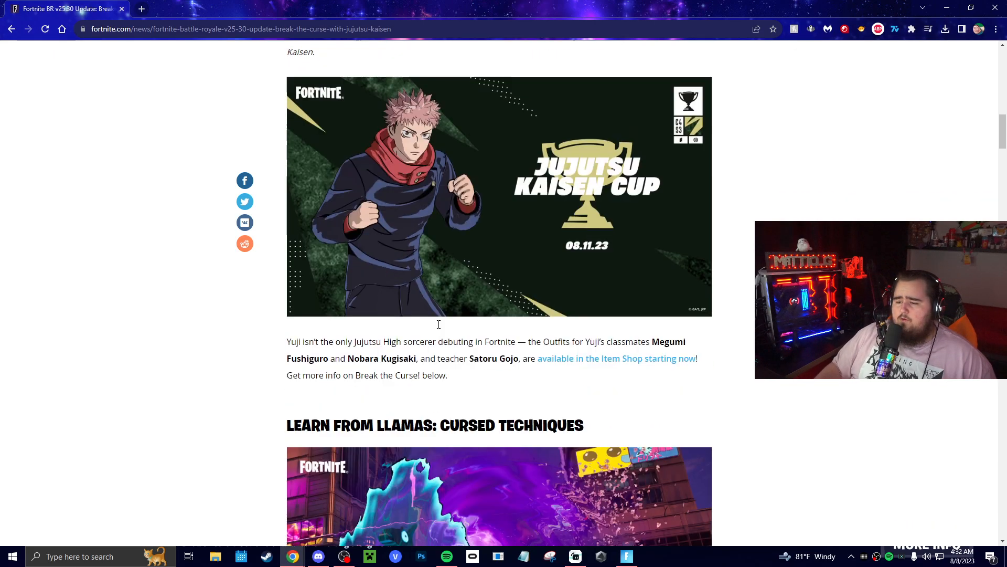
scroll("down", 3)
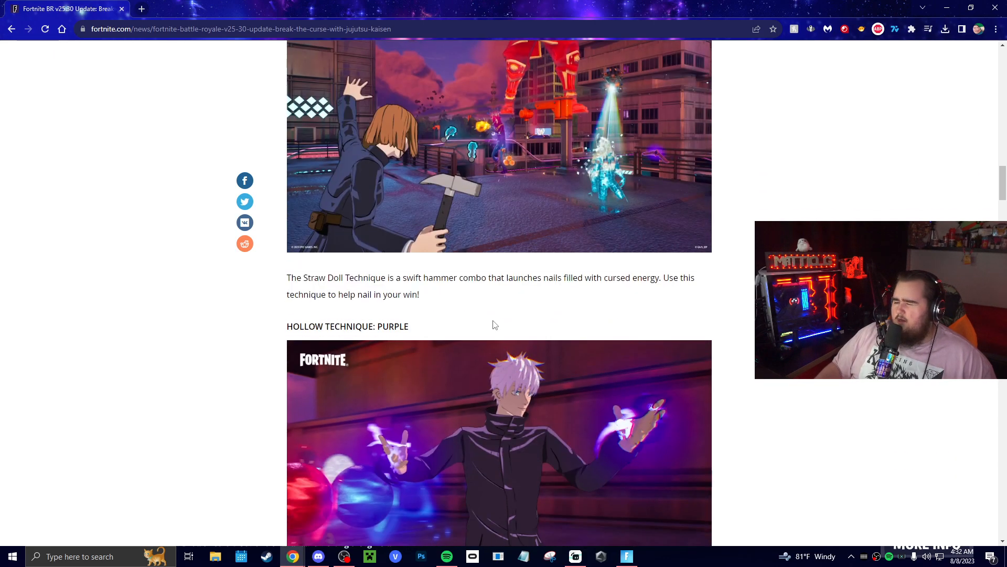
scroll("down", 3)
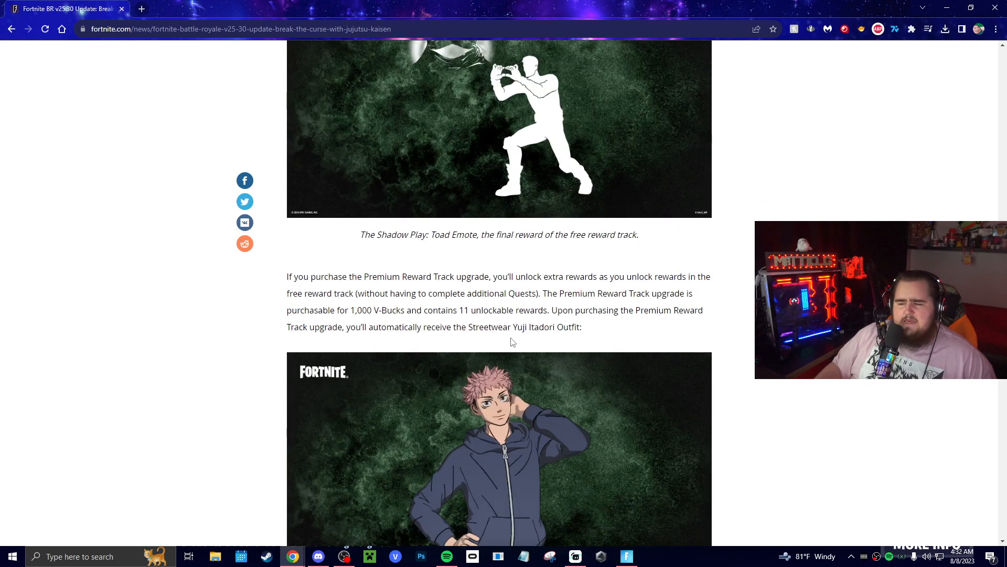
scroll("down", 3)
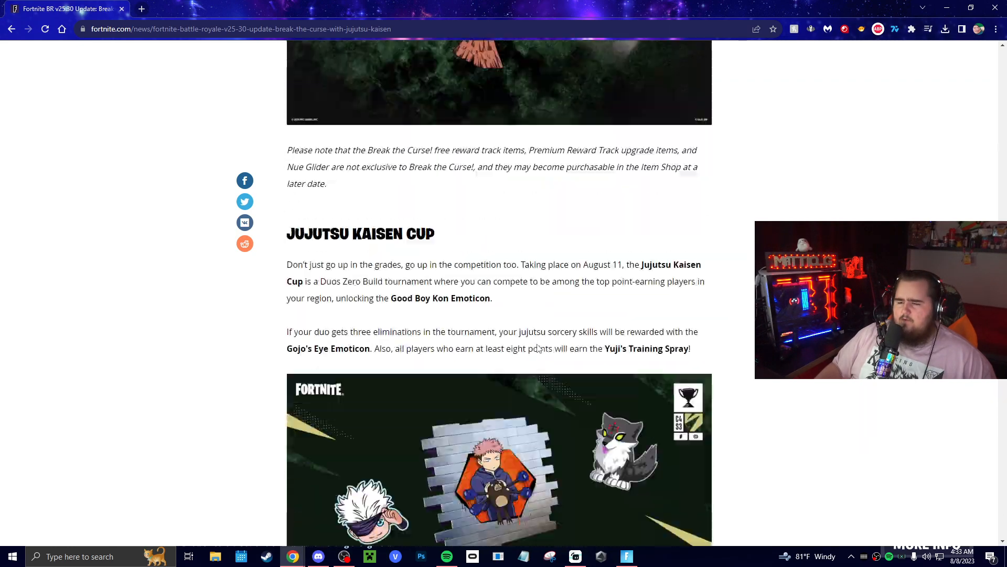
scroll("down", 3)
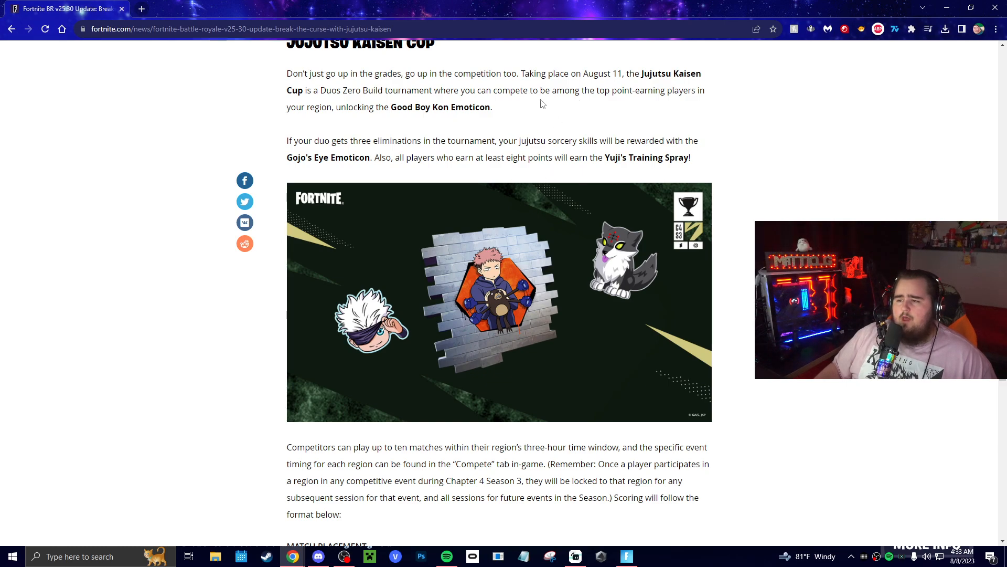
mouse_move(590, 108)
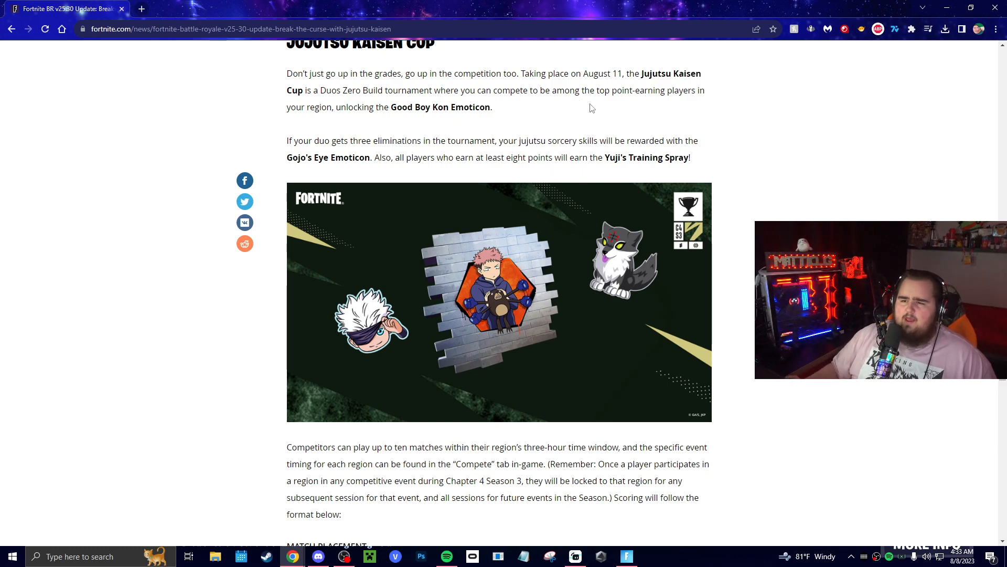
mouse_move(568, 295)
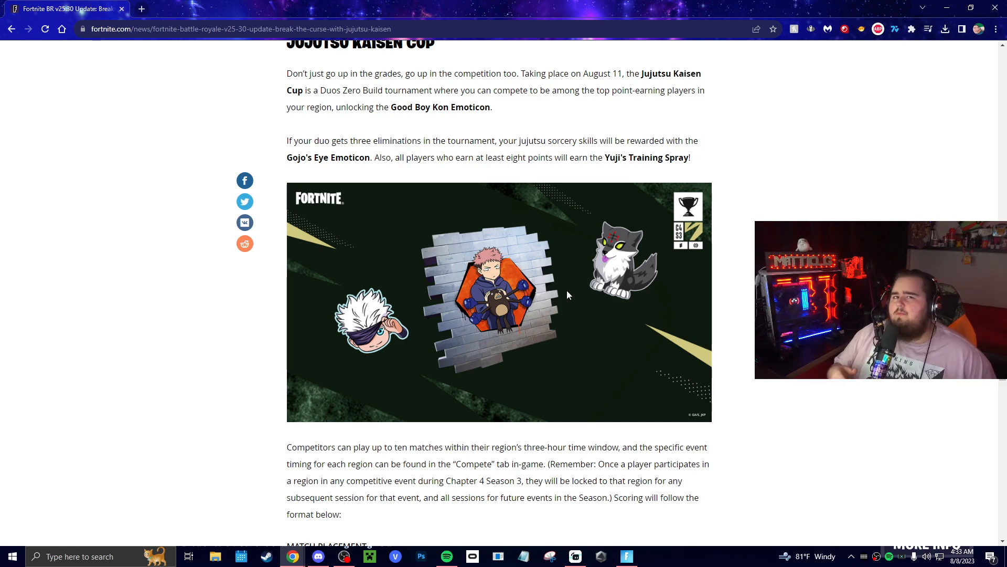
mouse_move(562, 302)
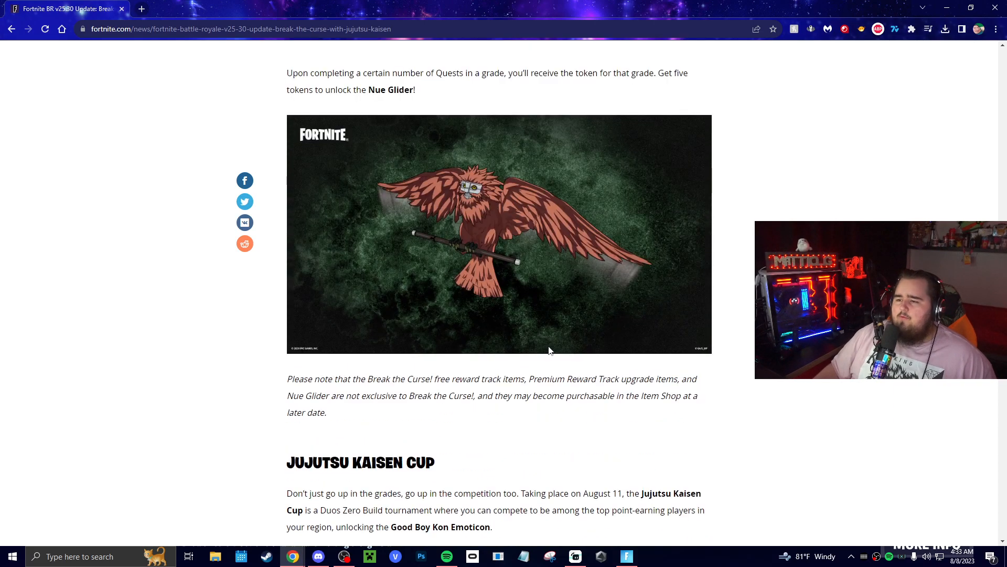
Read the new Jujutsu Kaisen outfits and quests section of the article.
scroll("down", 3)
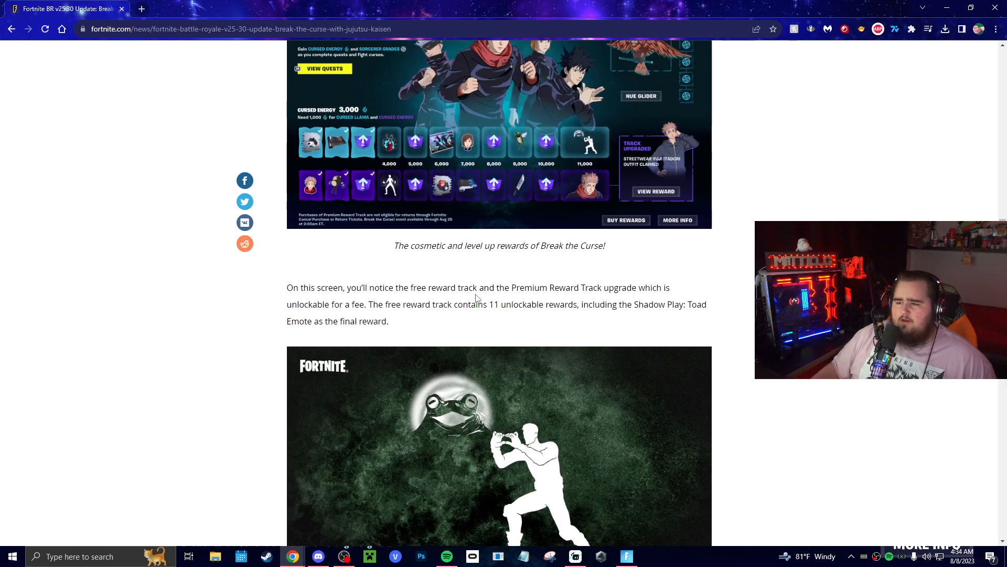
scroll("down", 3)
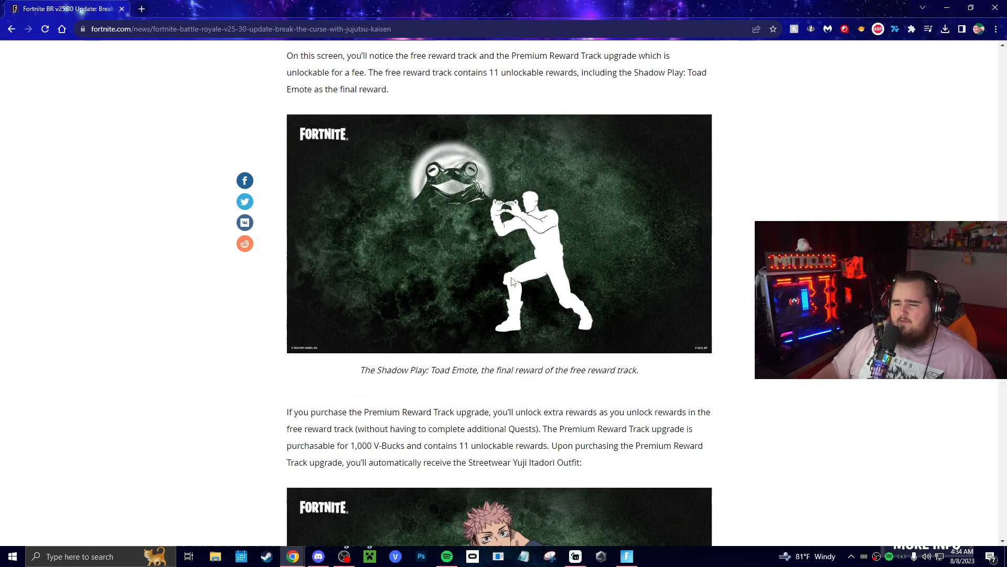
scroll("down", 3)
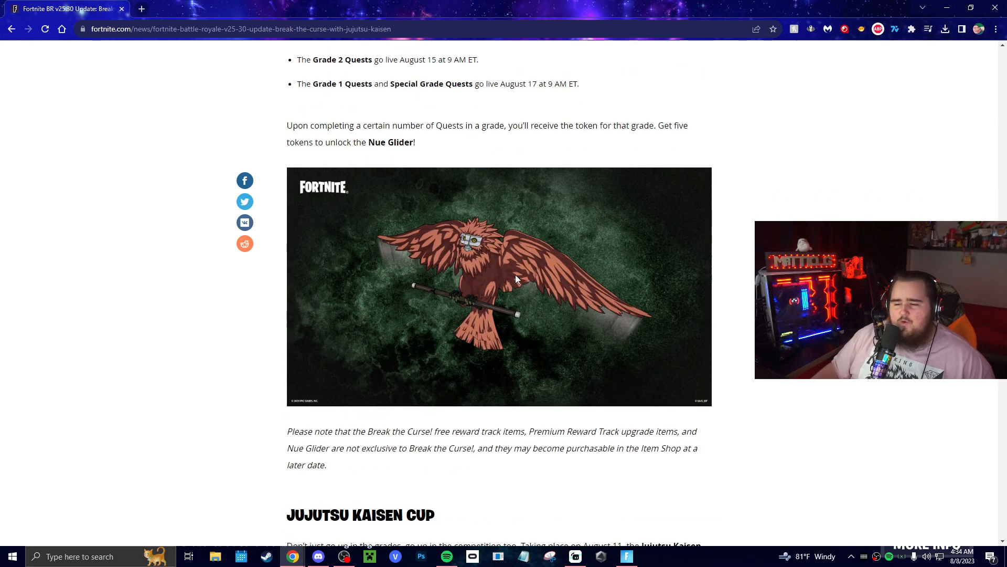
scroll("down", 3)
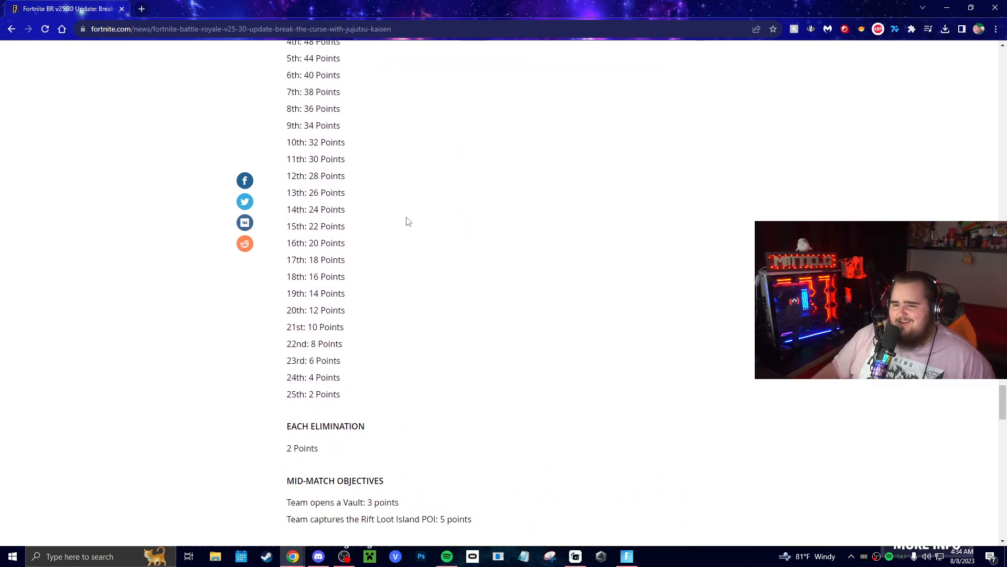
scroll("up", 3)
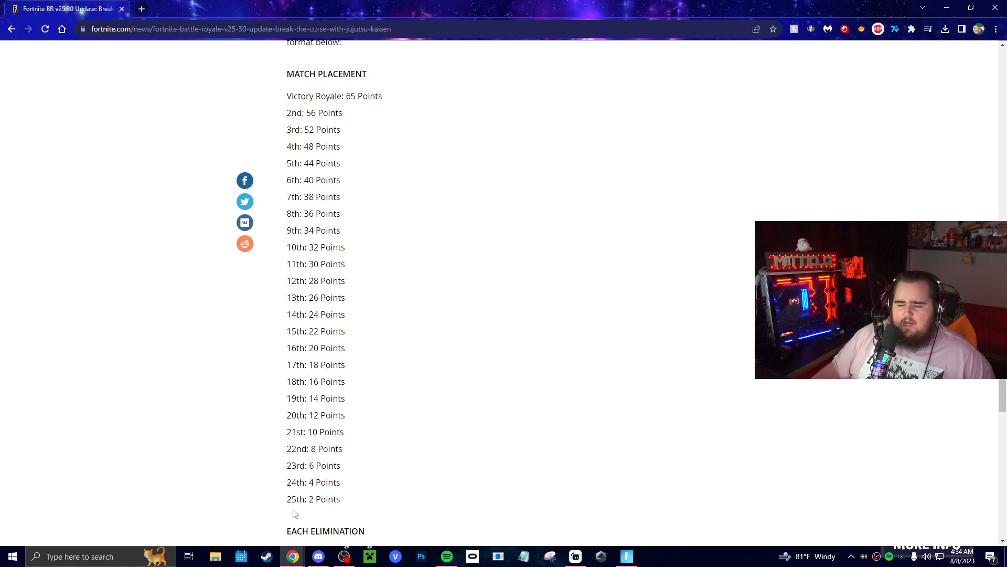
mouse_move(345, 497)
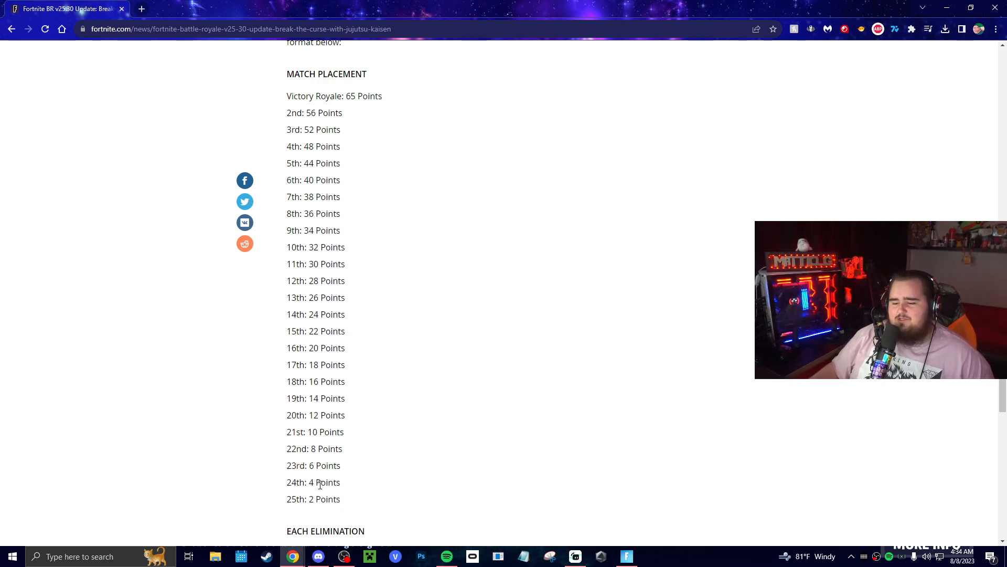
mouse_move(458, 327)
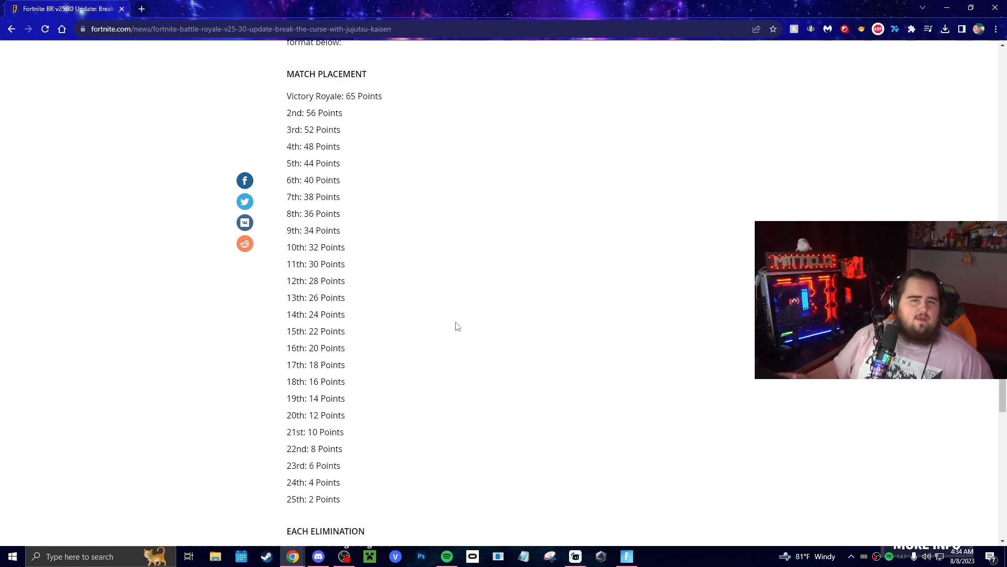
mouse_move(352, 119)
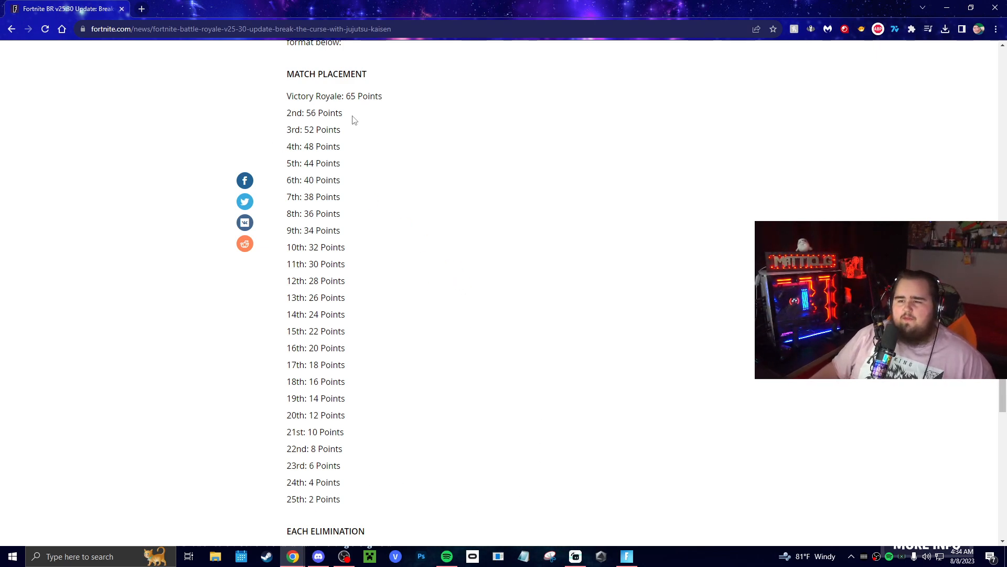
Read the competitive notes and major bug fixes, glancing back up in between.
scroll("down", 3)
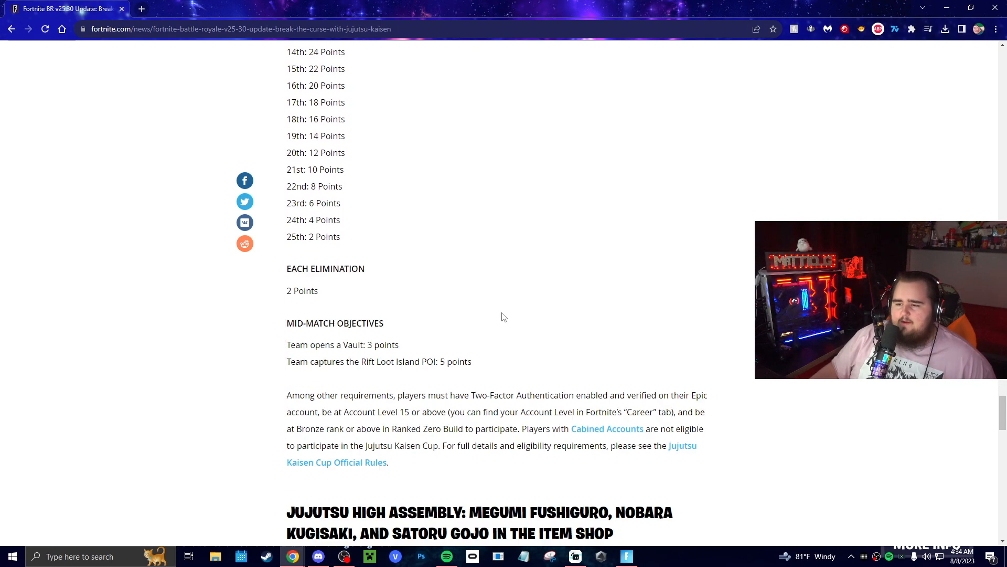
scroll("down", 3)
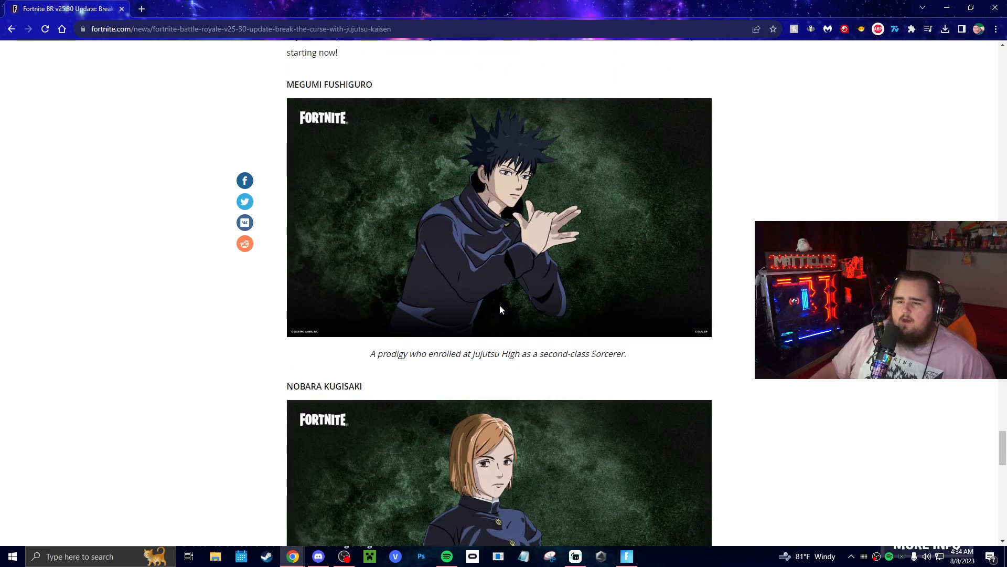
scroll("down", 3)
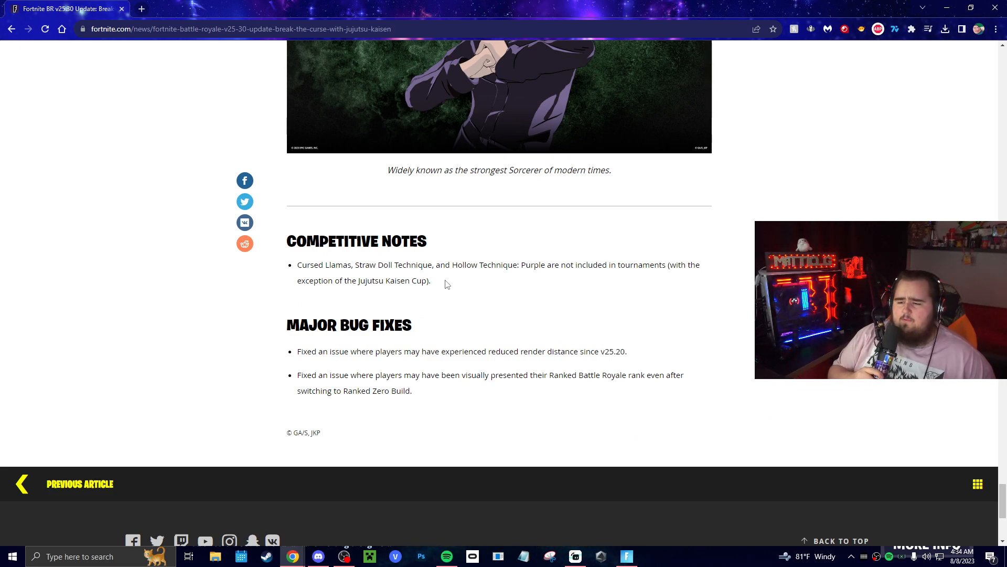
scroll("up", 3)
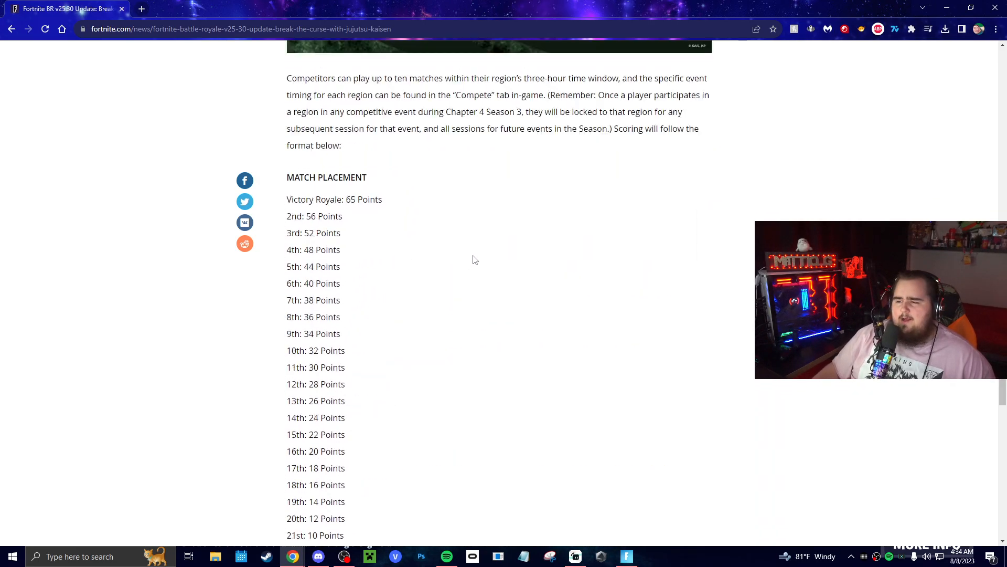
scroll("down", 3)
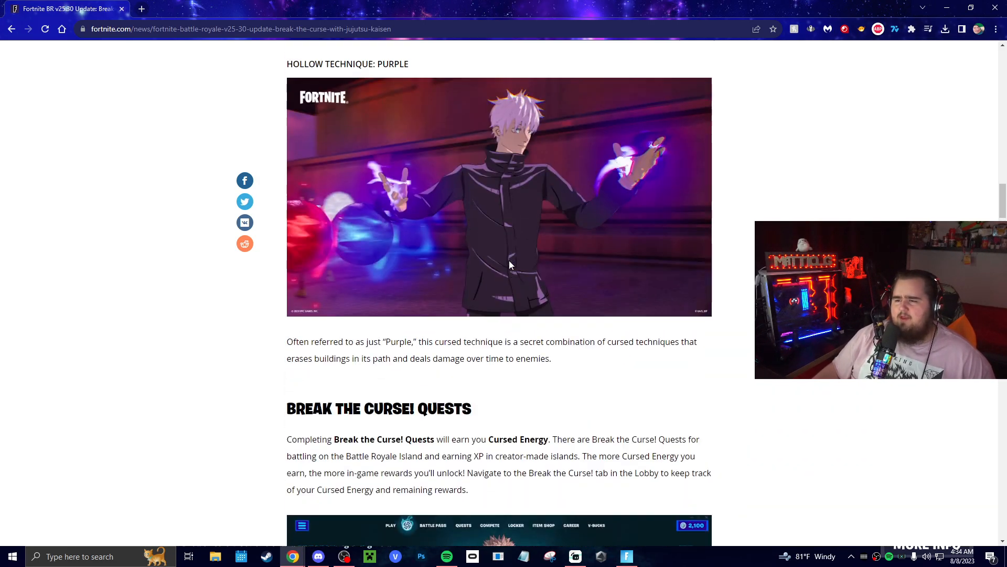
Skim from 'Learn From Llamas: Cursed Techniques' down to Competitive Notes and Major Bug Fixes.
scroll("up", 3)
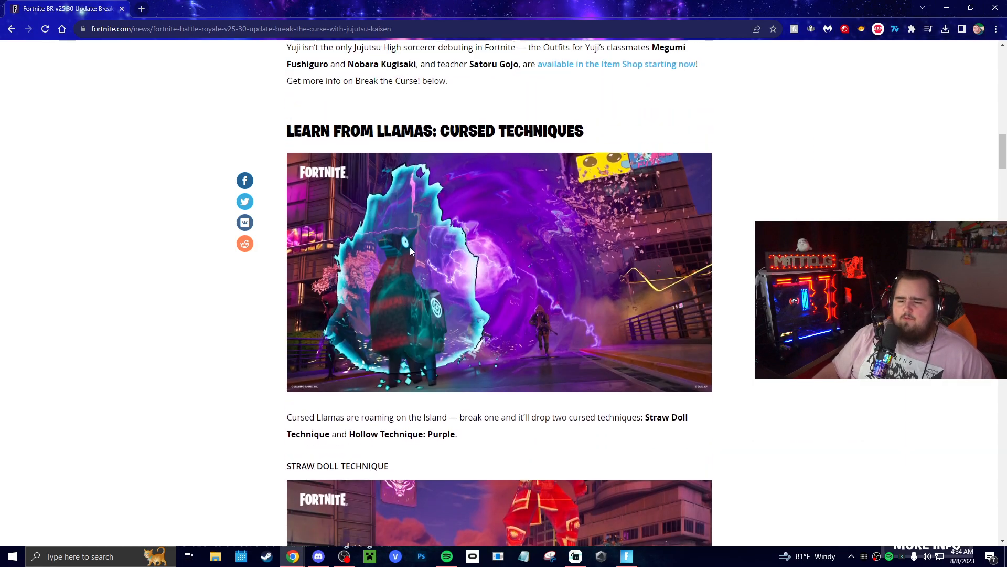
scroll("down", 3)
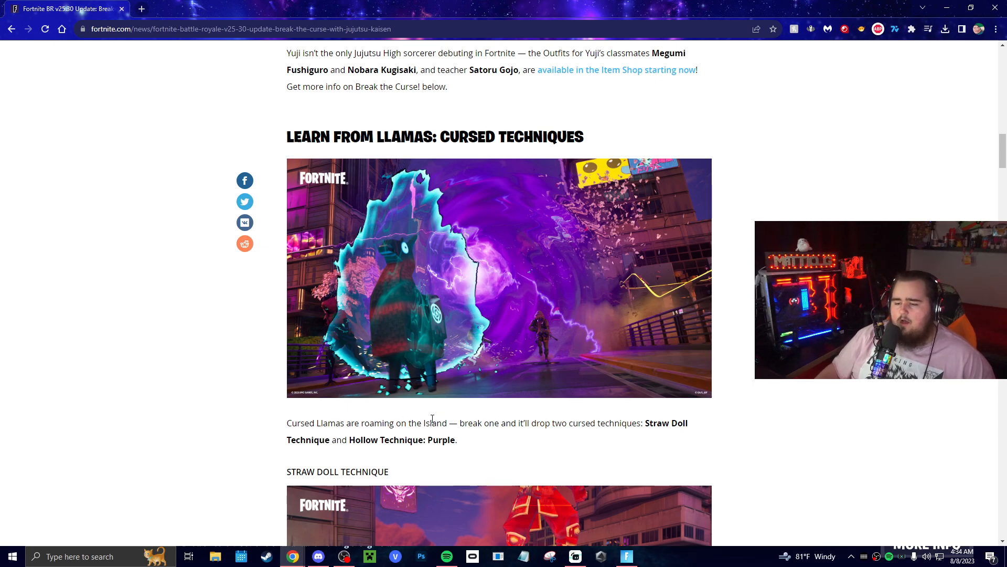
scroll("down", 3)
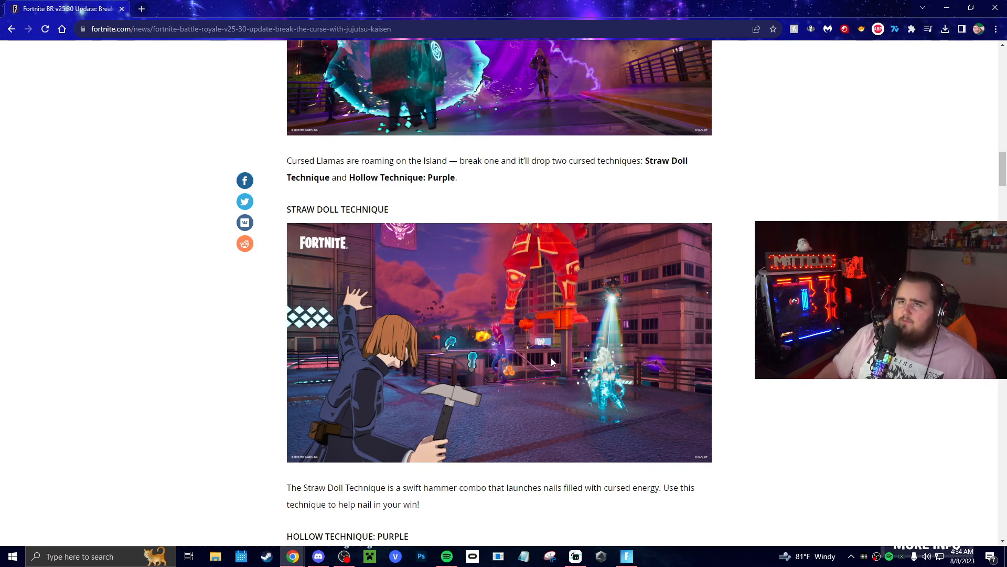
scroll("down", 3)
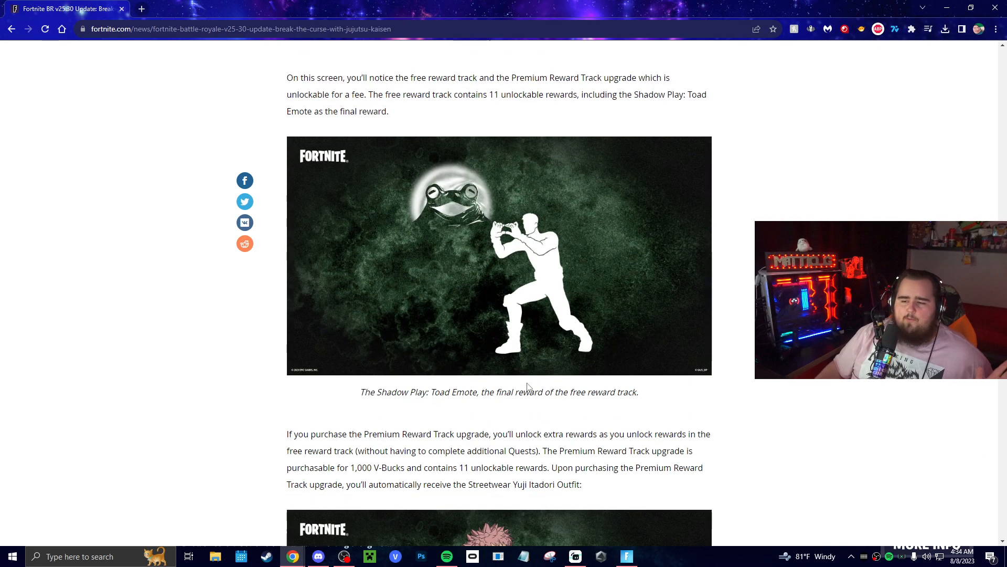
scroll("down", 3)
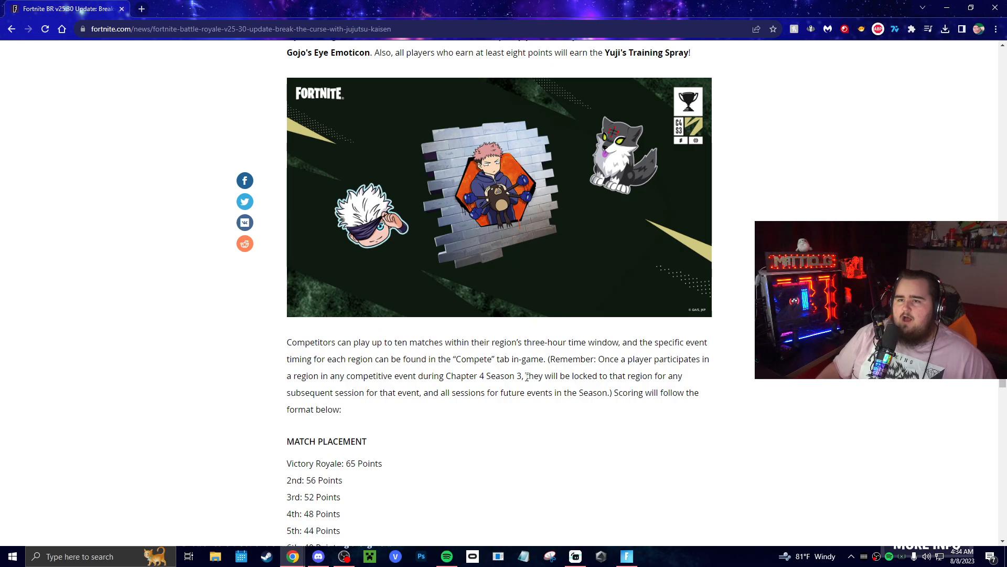
scroll("down", 3)
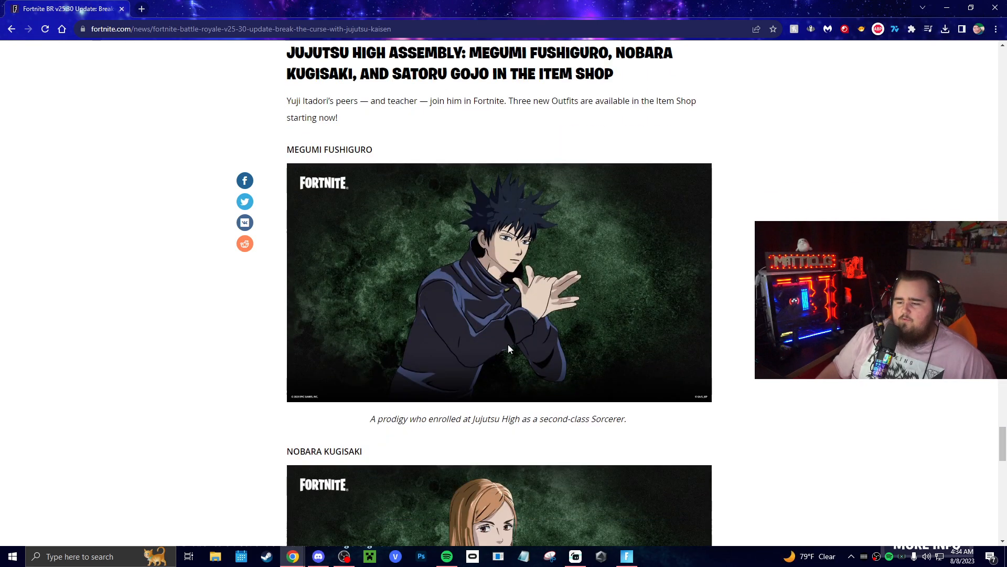
scroll("down", 3)
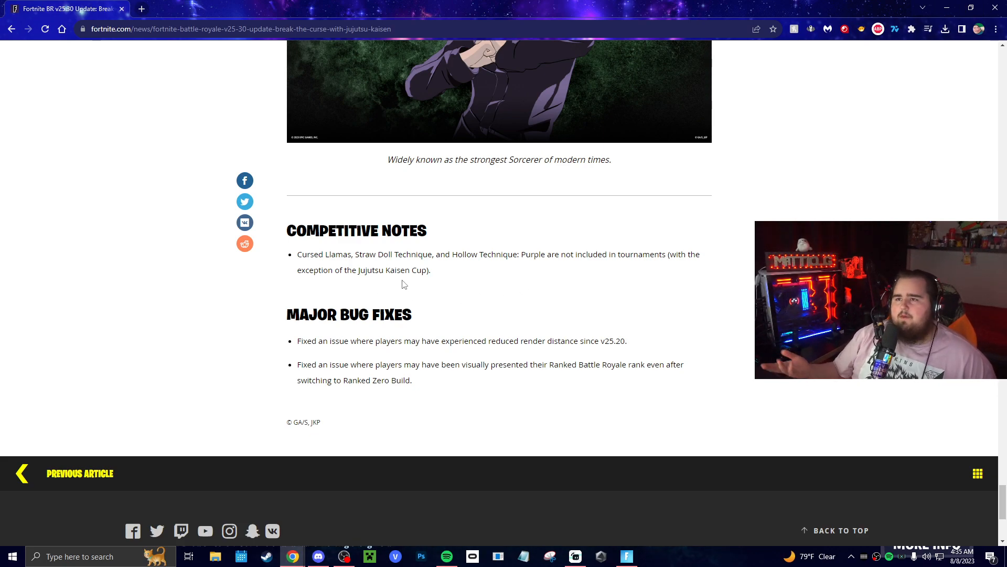
Move down past the Battle Royale article's end toward the Save the World v25.30 report.
scroll("down", 3)
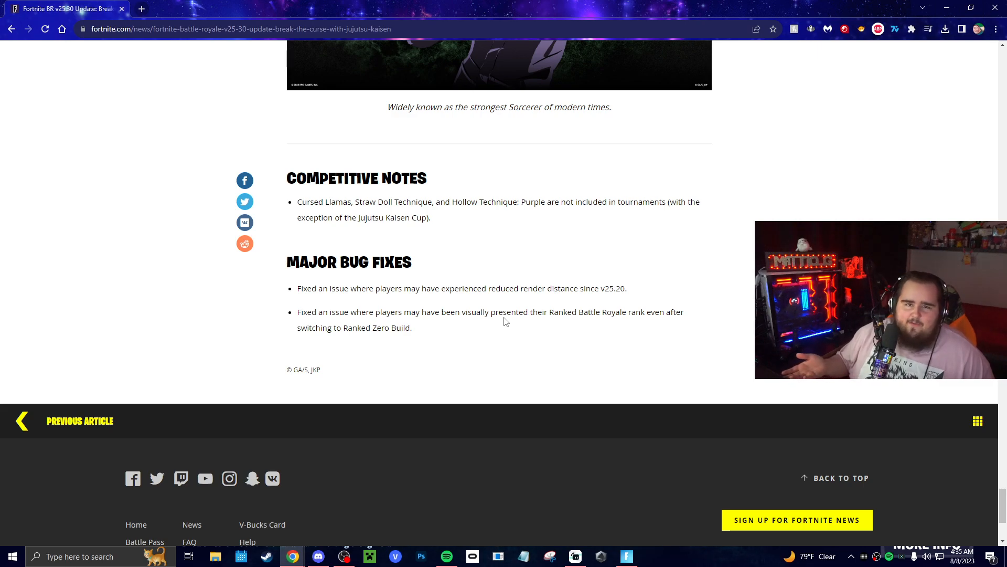
mouse_move(583, 371)
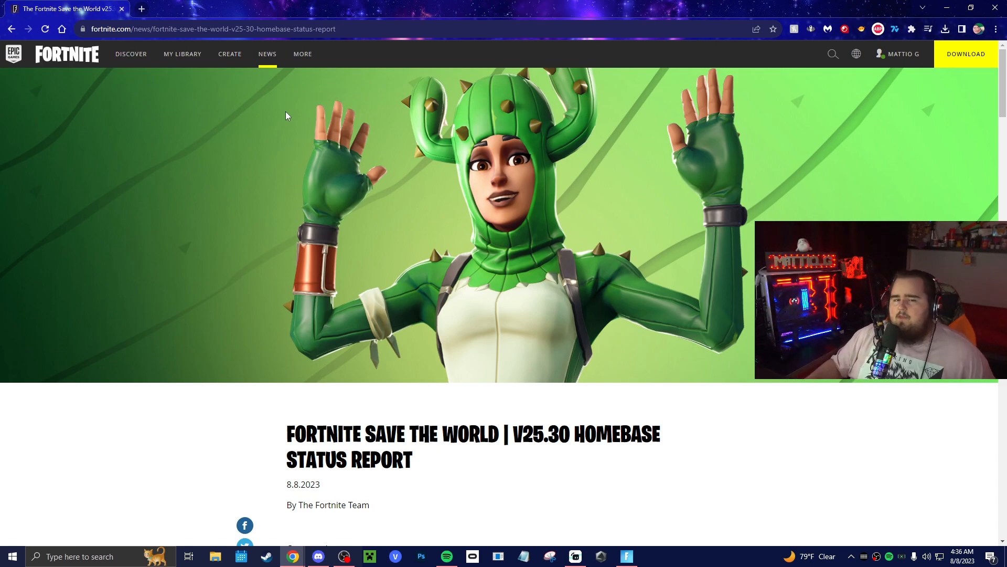
Read the Homebase Status Report intro, Raptor Riding, New Hero and Weapons, and Raptor Wrangler questline.
scroll("down", 3)
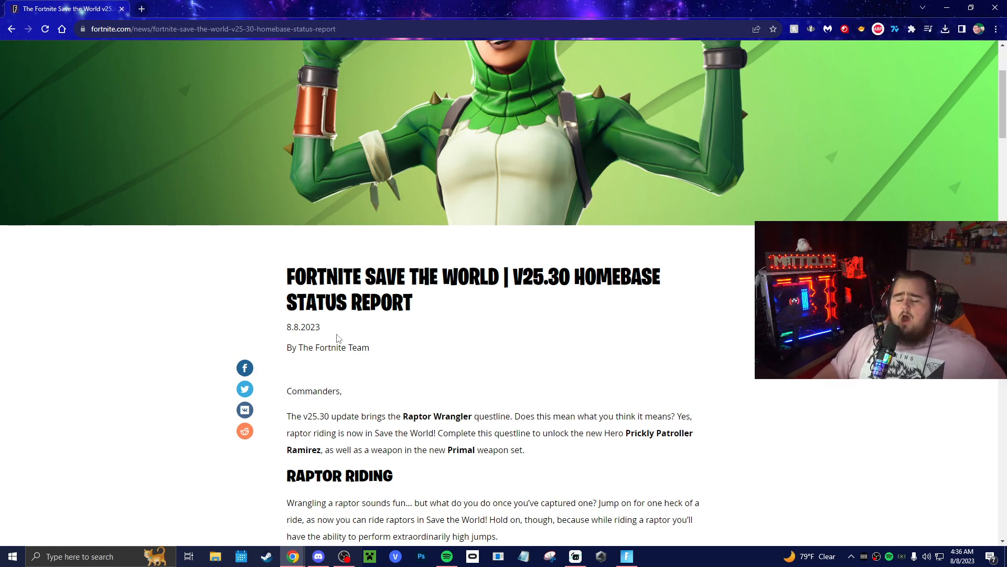
scroll("down", 3)
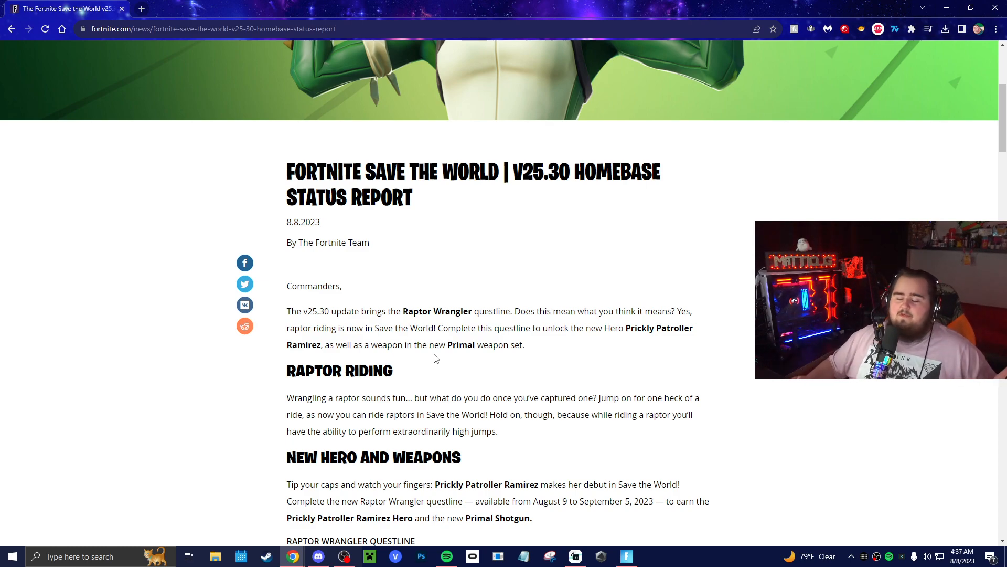
scroll("down", 3)
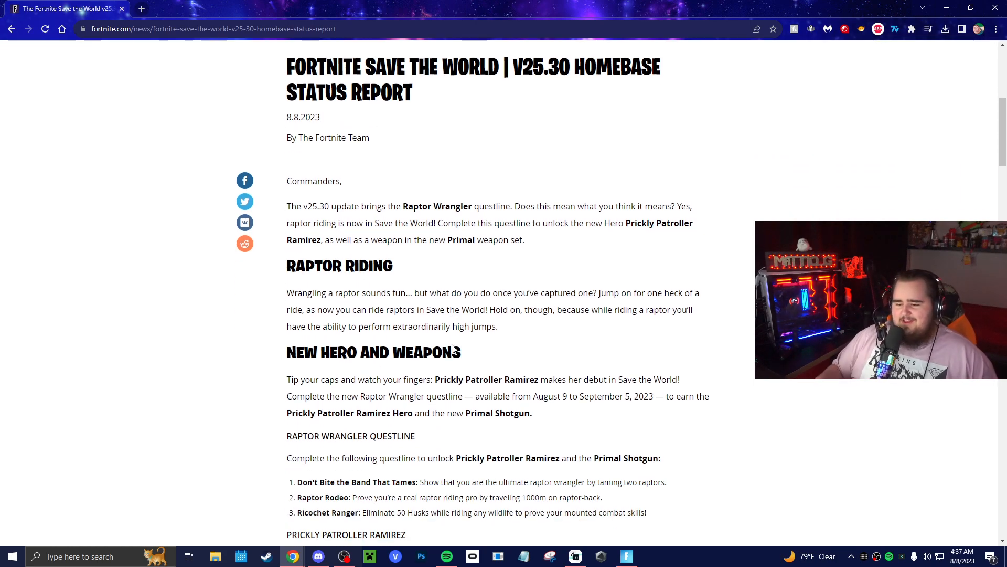
scroll("down", 3)
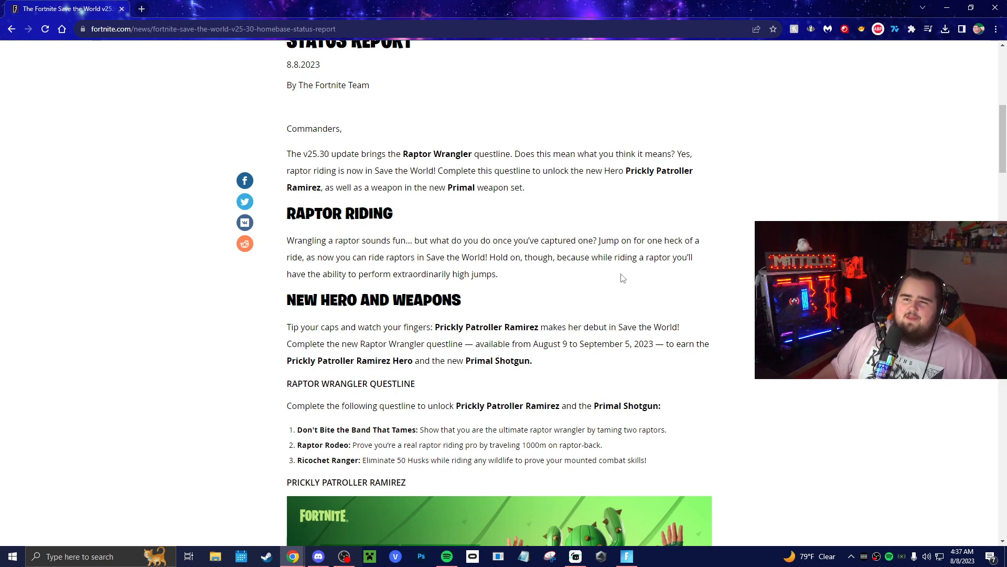
scroll("down", 3)
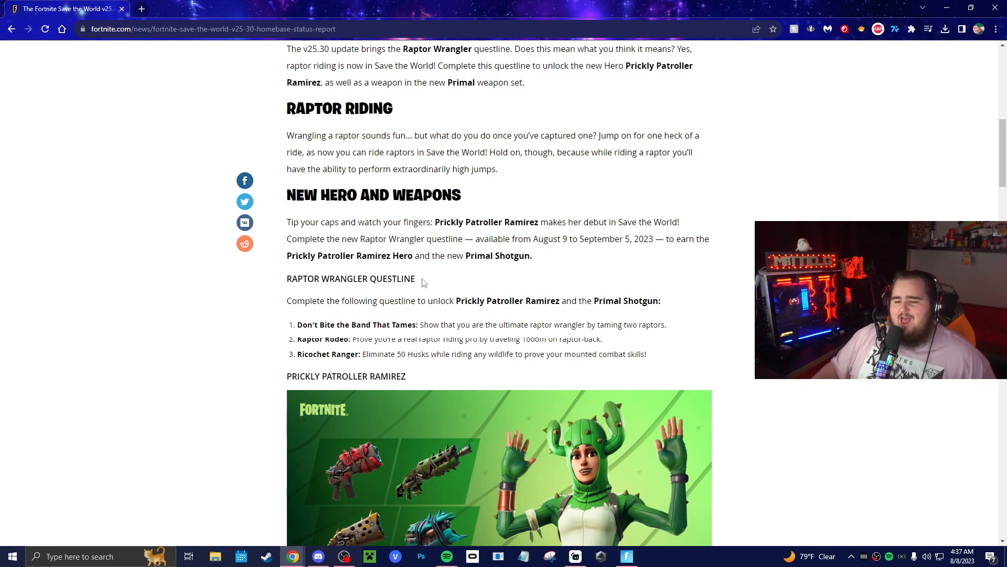
Read Prickly Patroller Ramirez's perks, the Primal weapon set release dates and Primal weapon perks.
scroll("down", 3)
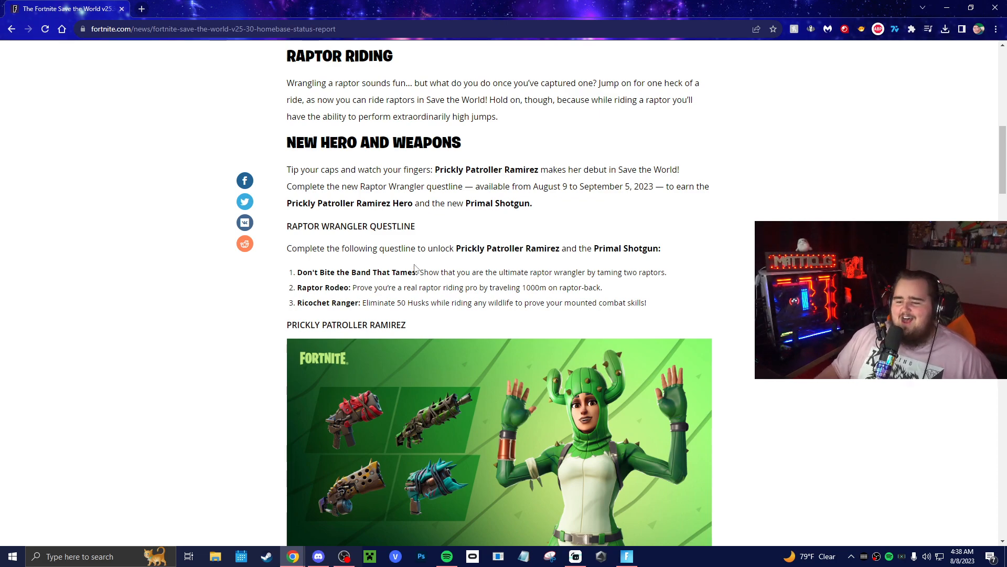
scroll("down", 3)
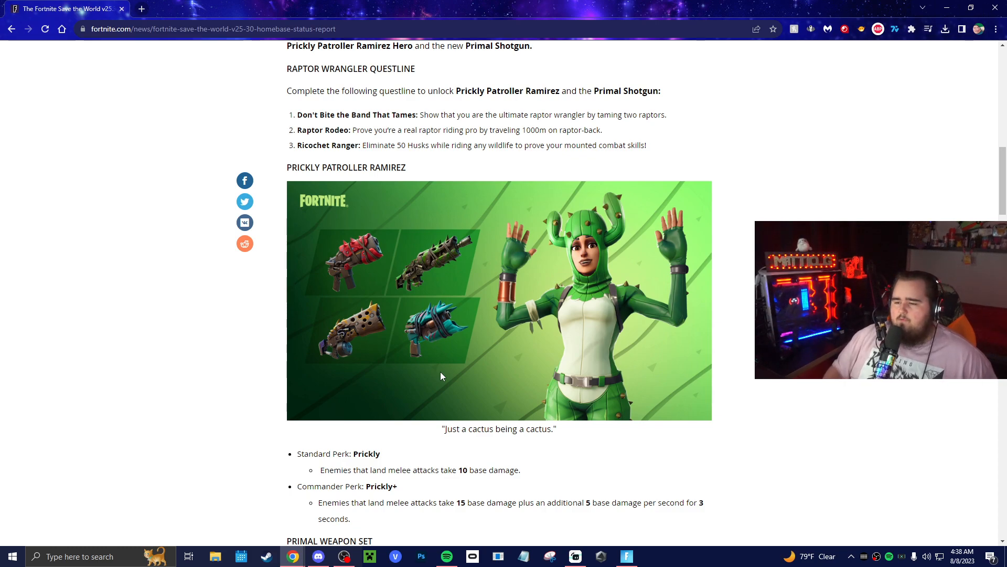
mouse_move(424, 371)
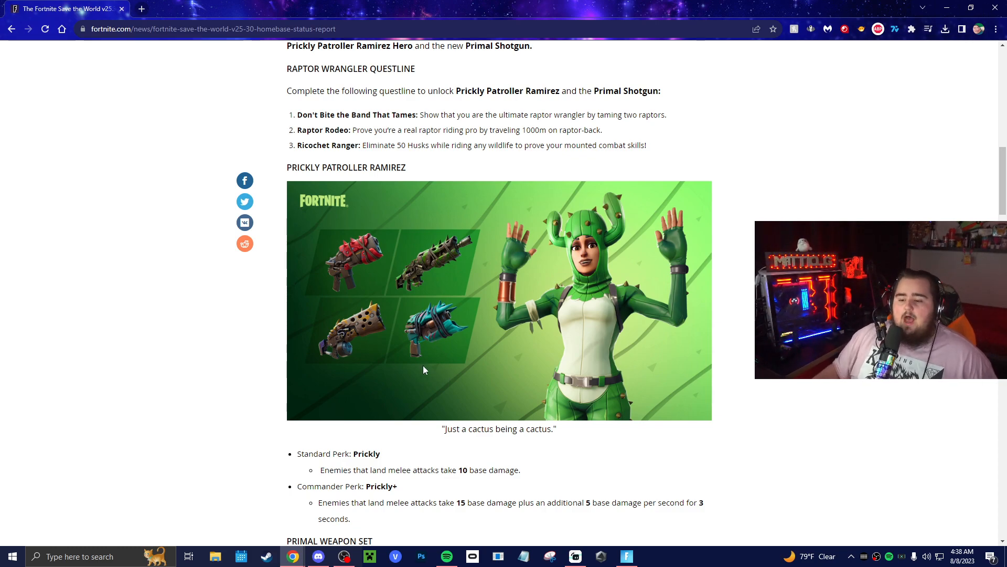
scroll("down", 3)
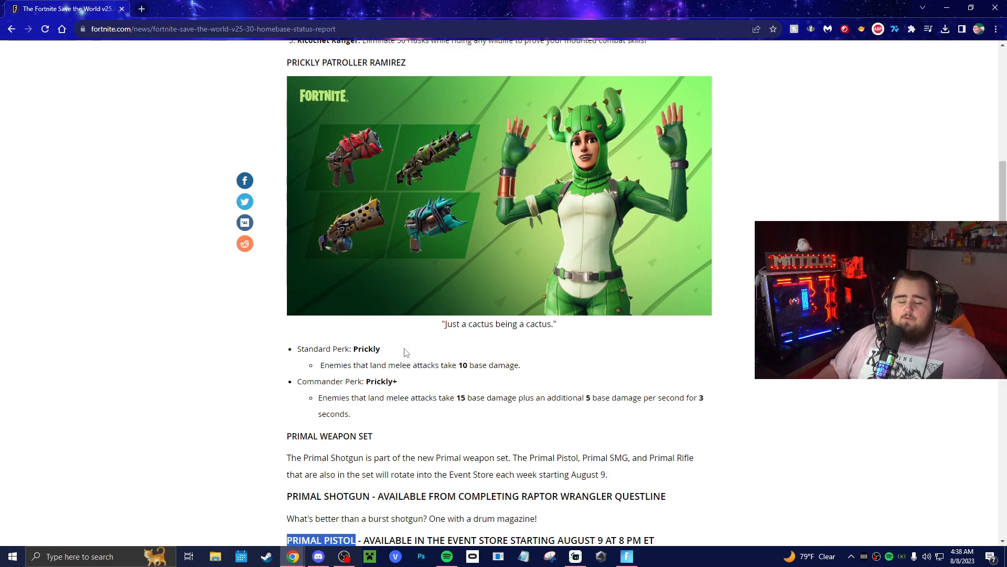
scroll("down", 3)
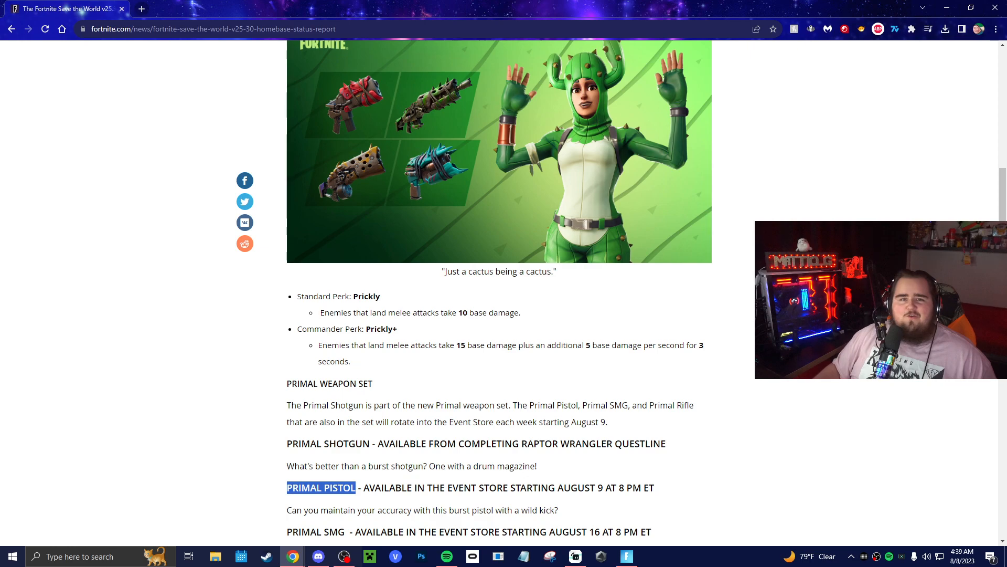
mouse_move(375, 359)
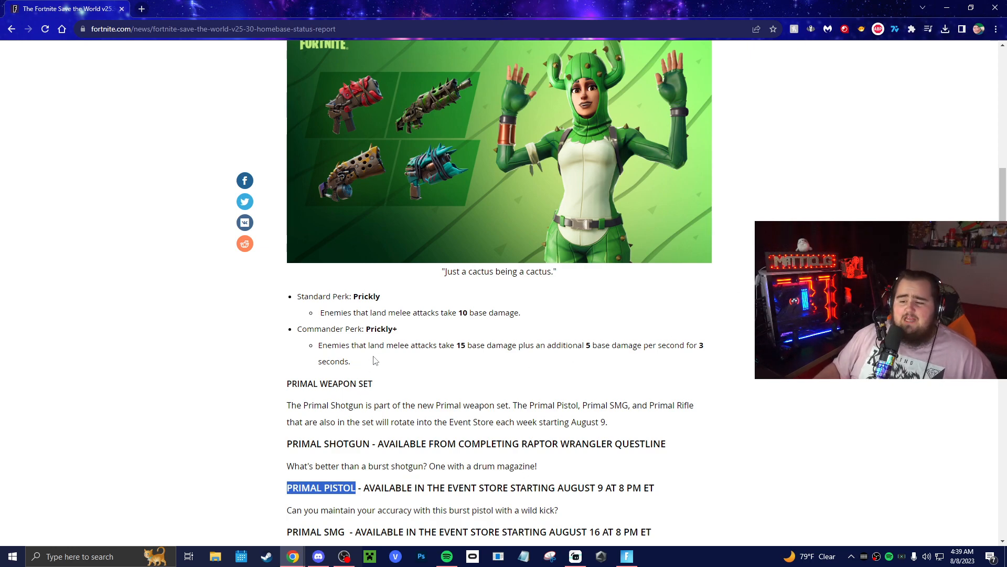
mouse_move(420, 359)
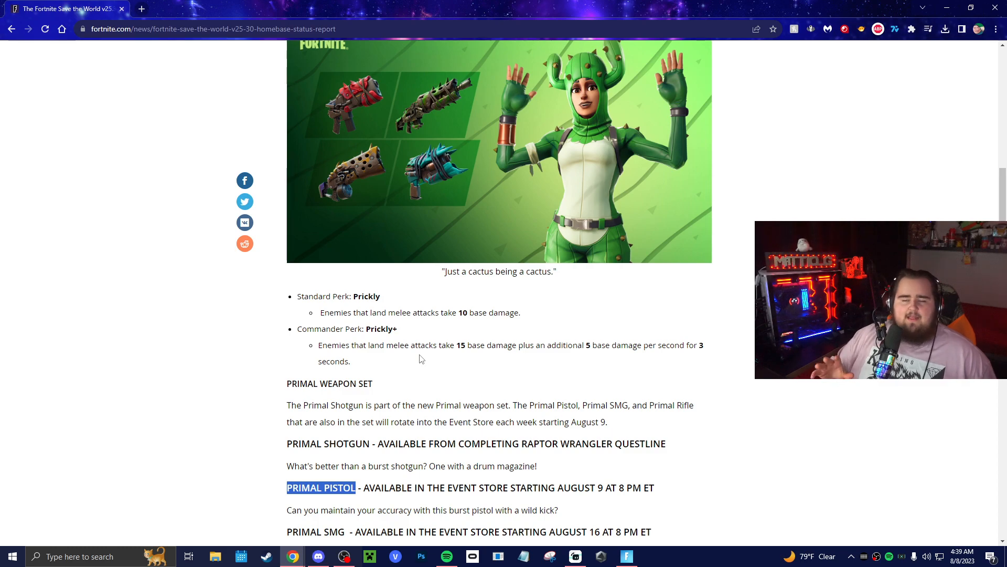
scroll("down", 3)
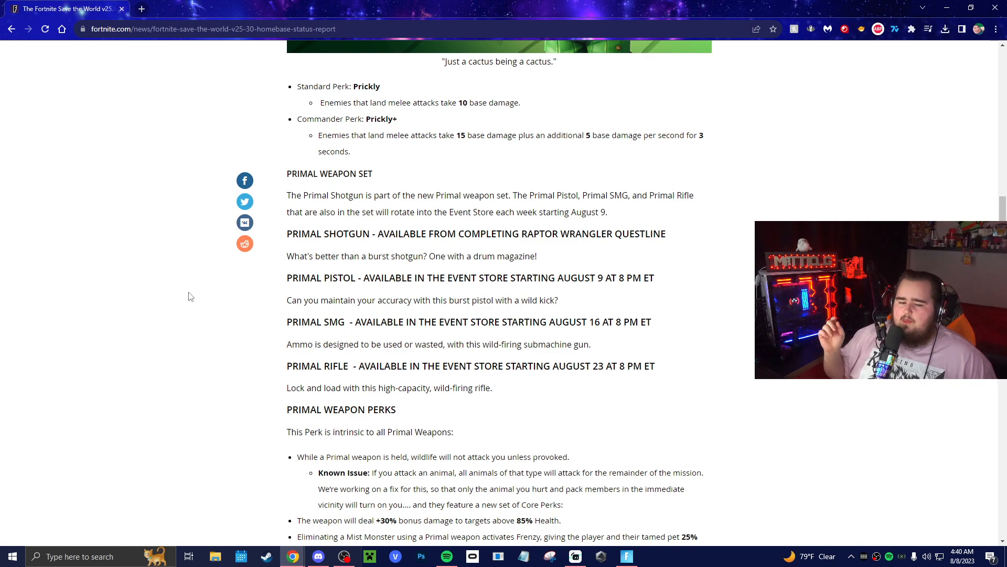
Read past the Primal weapon perks to the Escort Cloaked Star and Quinn quest with Thunder Thora.
scroll("down", 3)
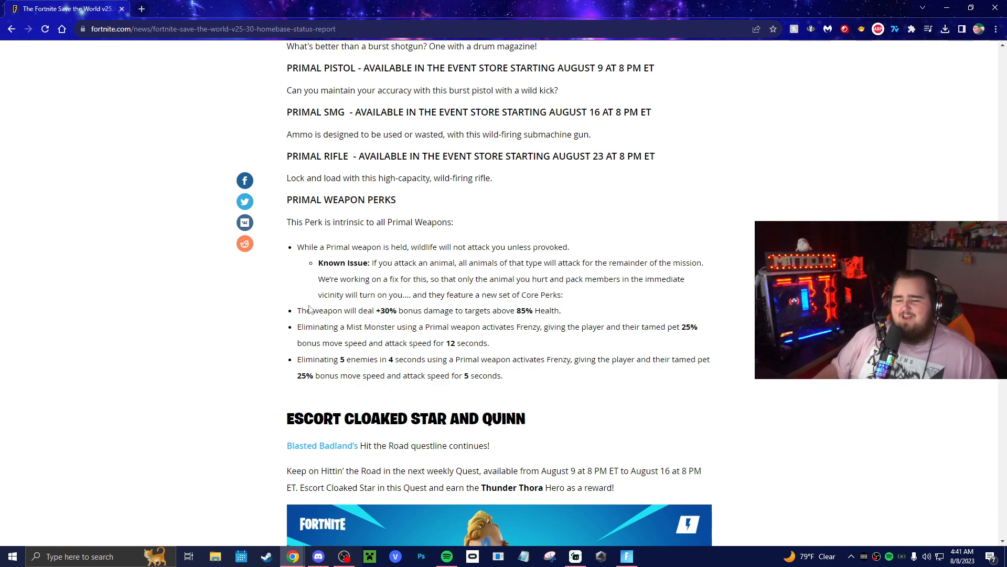
scroll("down", 3)
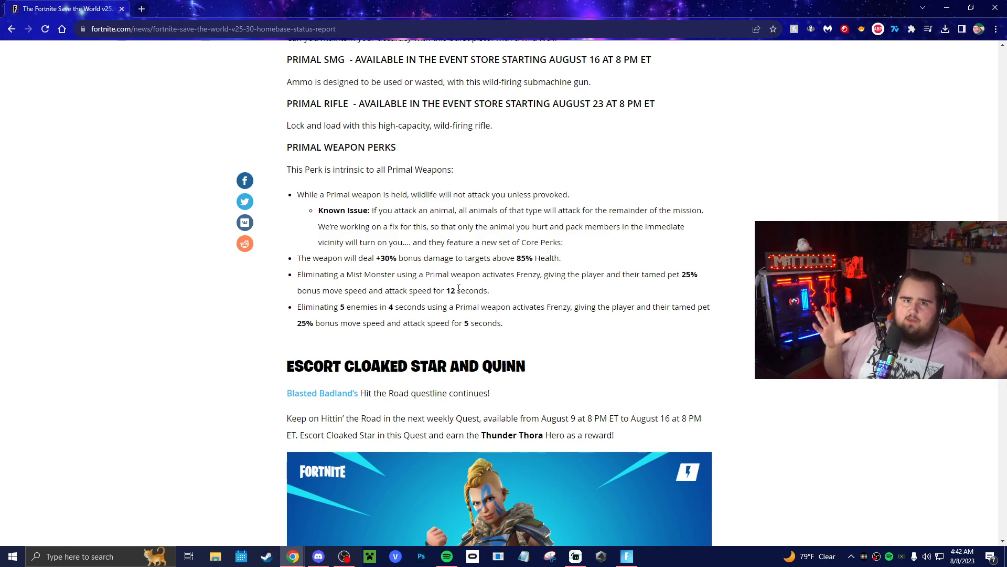
scroll("down", 3)
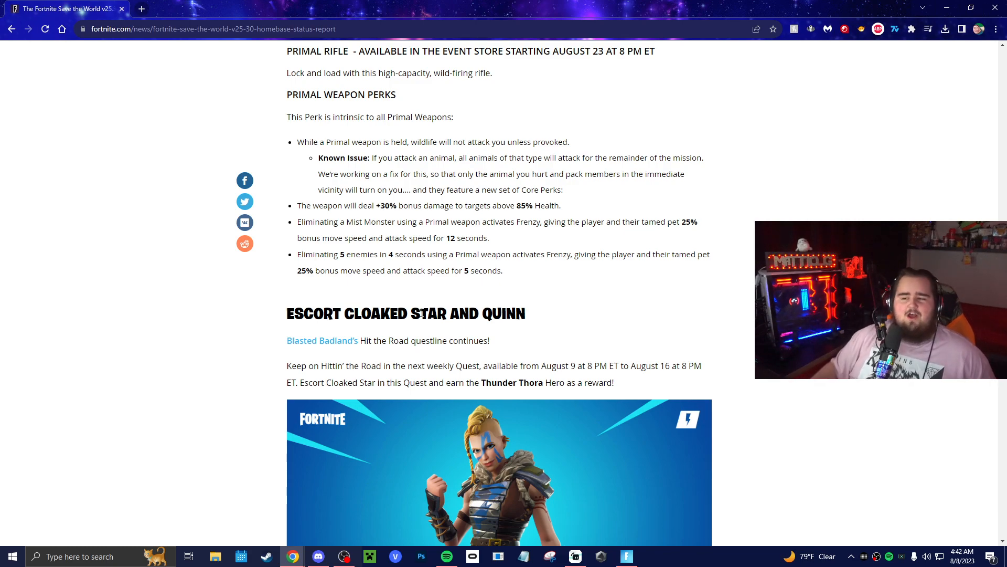
Read the Event and Weekly Store section, Redline Ramirez's perks, down to Tactical Assault Sledgehammer.
scroll("down", 3)
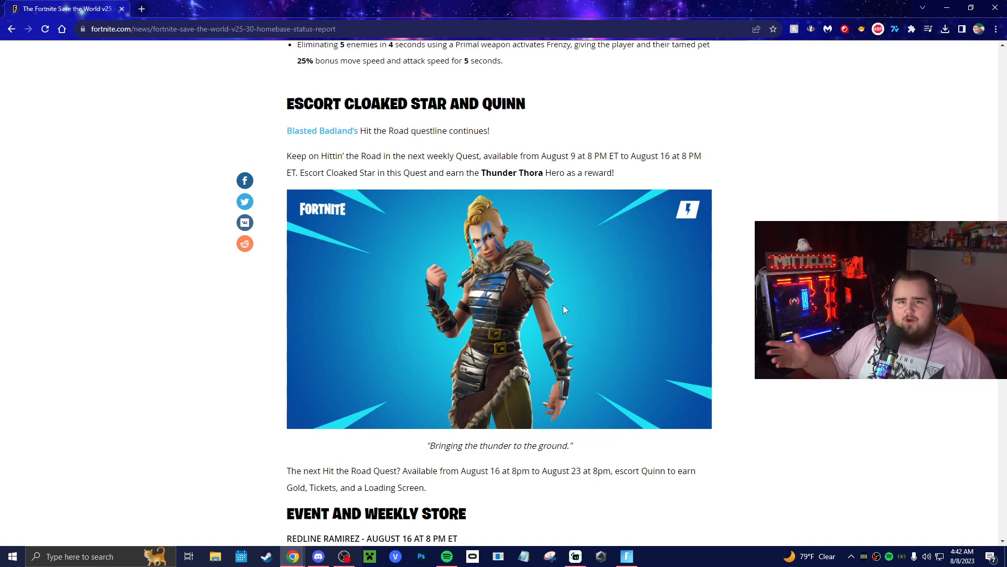
scroll("down", 3)
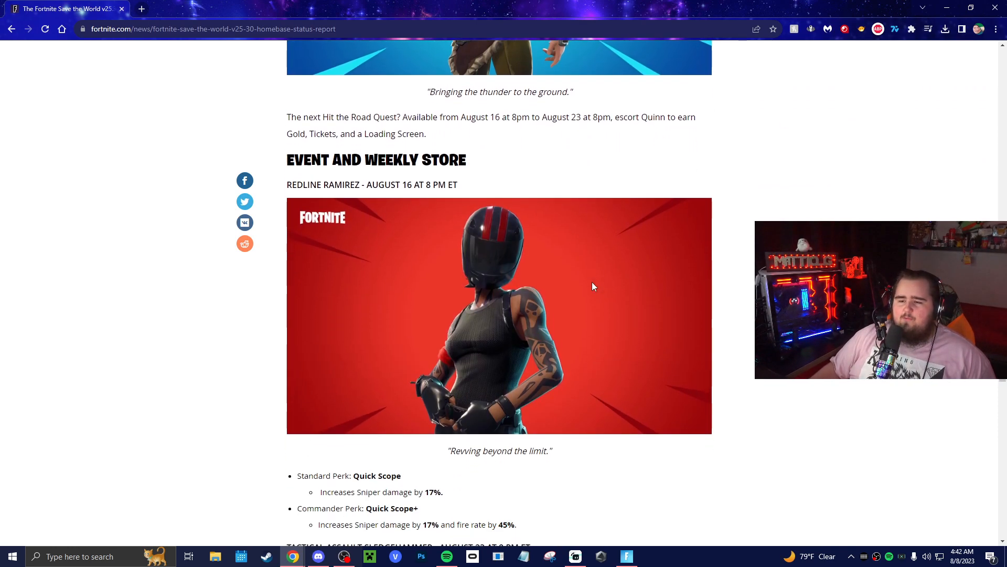
scroll("down", 3)
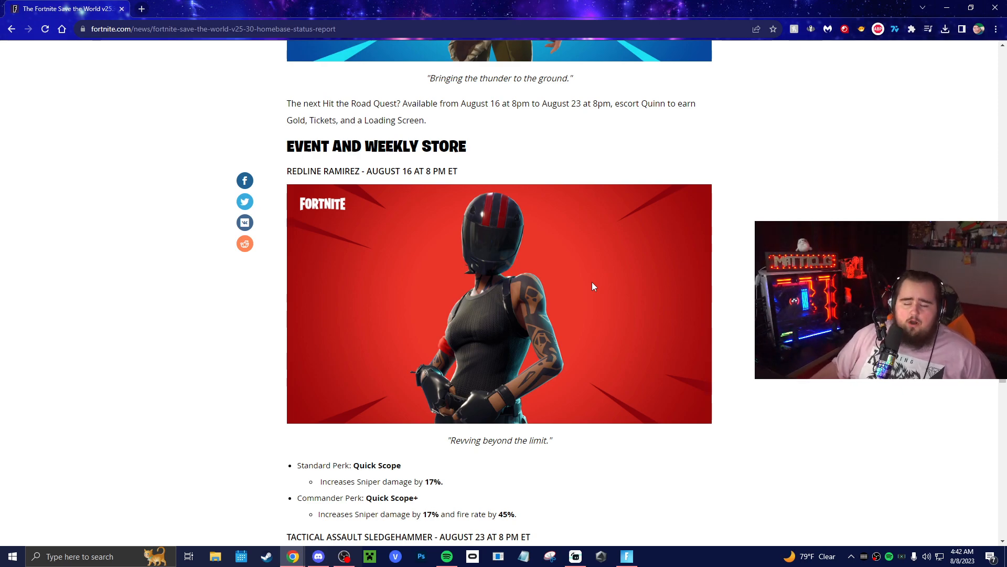
scroll("down", 3)
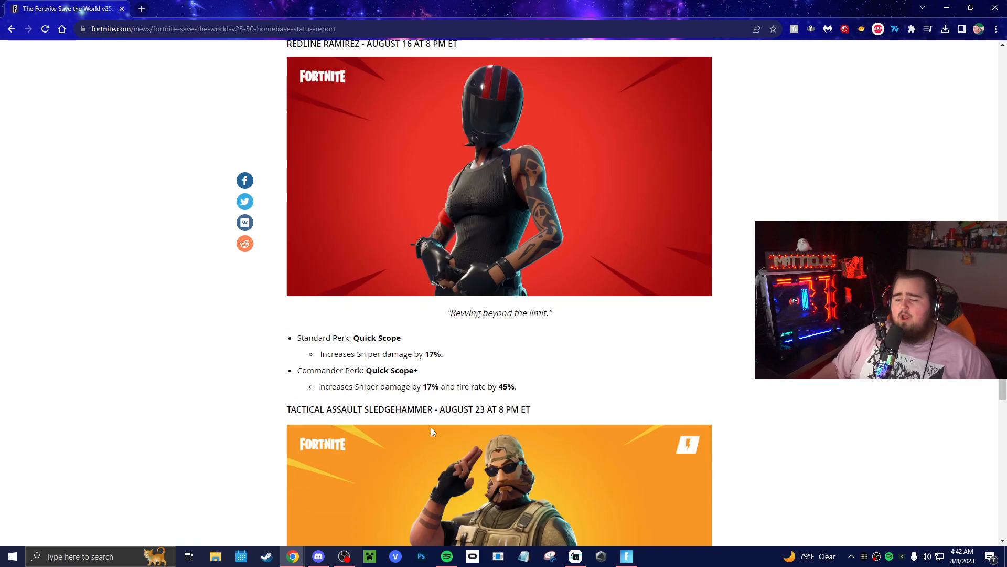
scroll("down", 3)
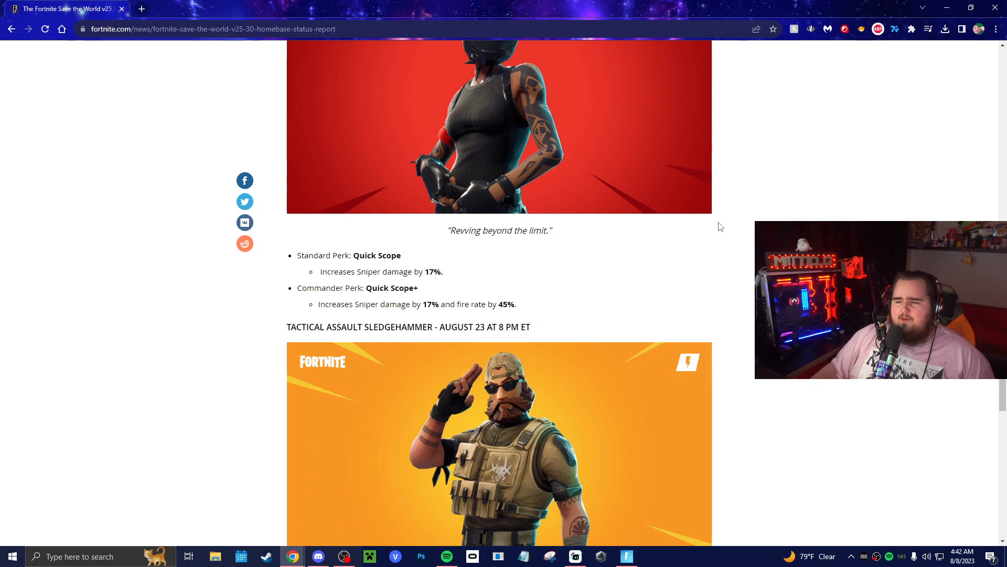
Read Tactical Assault Sledgehammer's perks and Surround Pound down to the Bug Fixes heading.
scroll("down", 3)
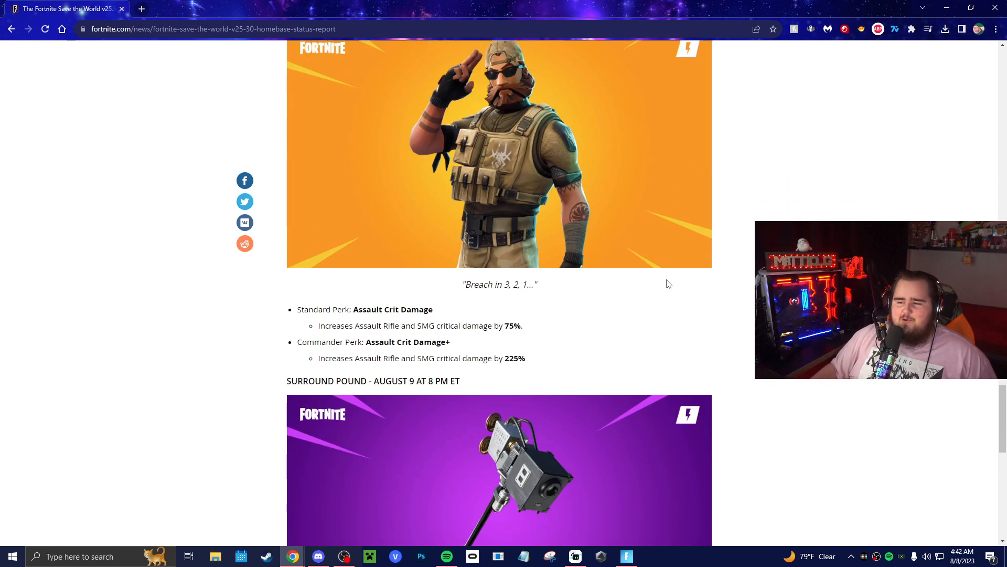
scroll("up", 3)
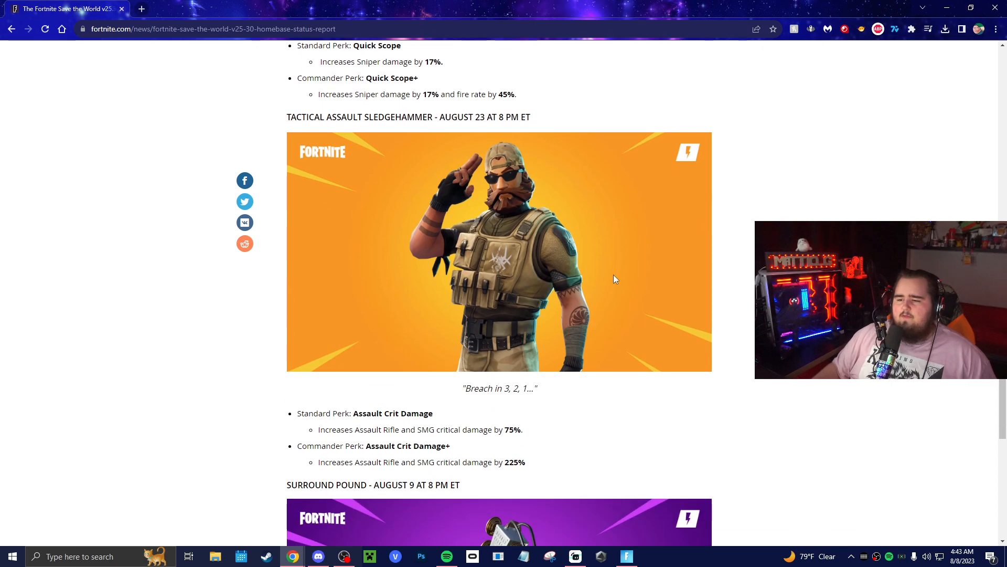
scroll("down", 3)
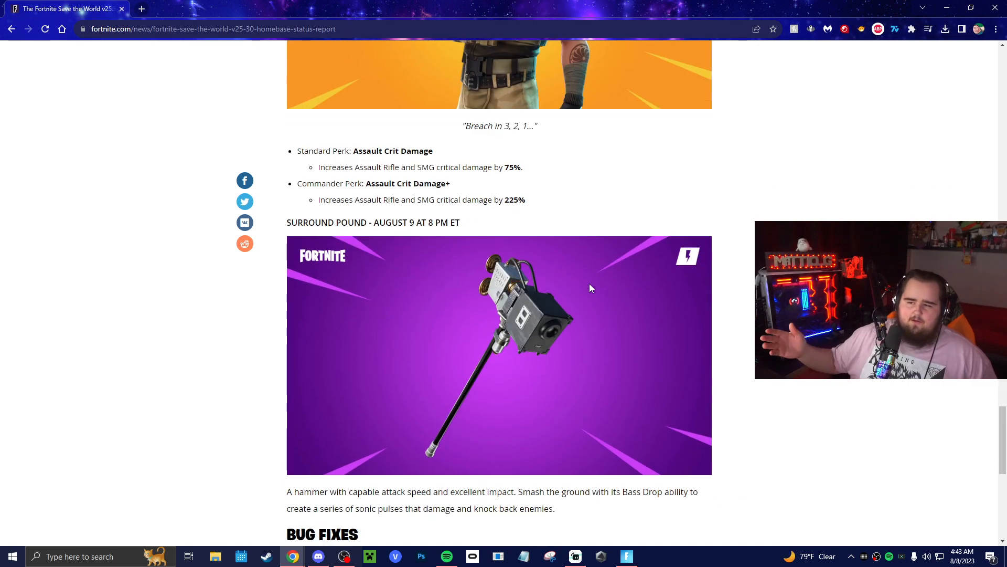
scroll("down", 3)
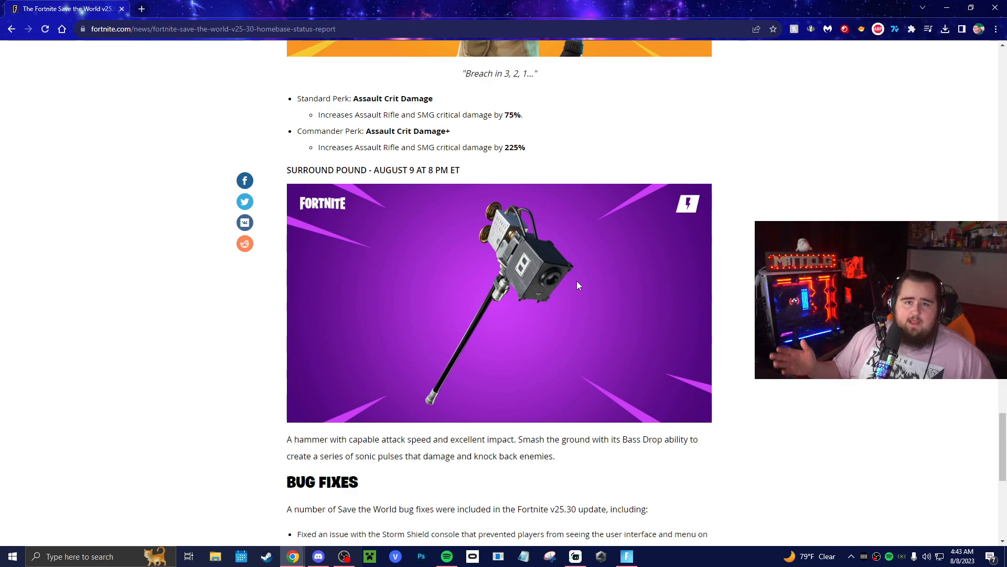
mouse_move(417, 253)
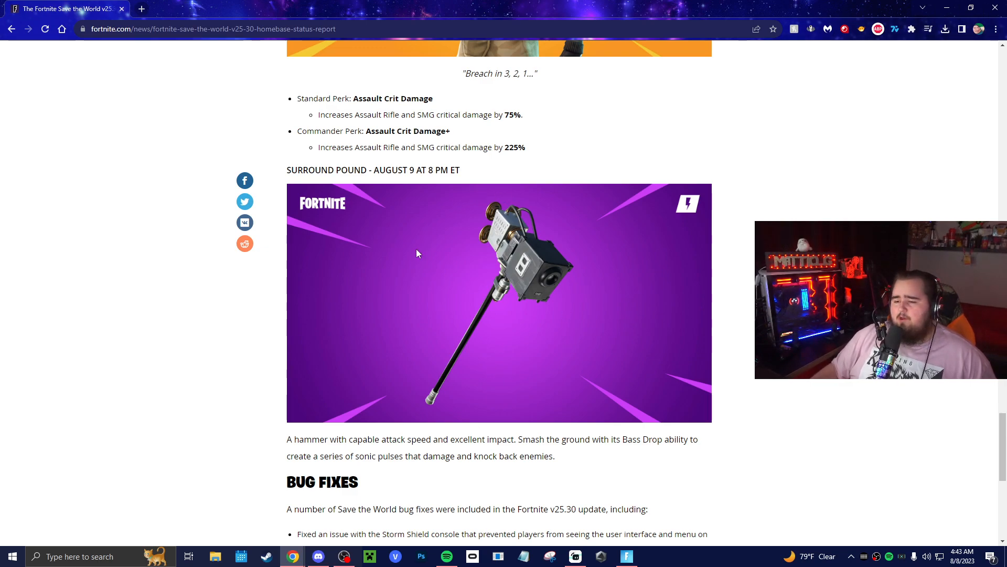
scroll("down", 3)
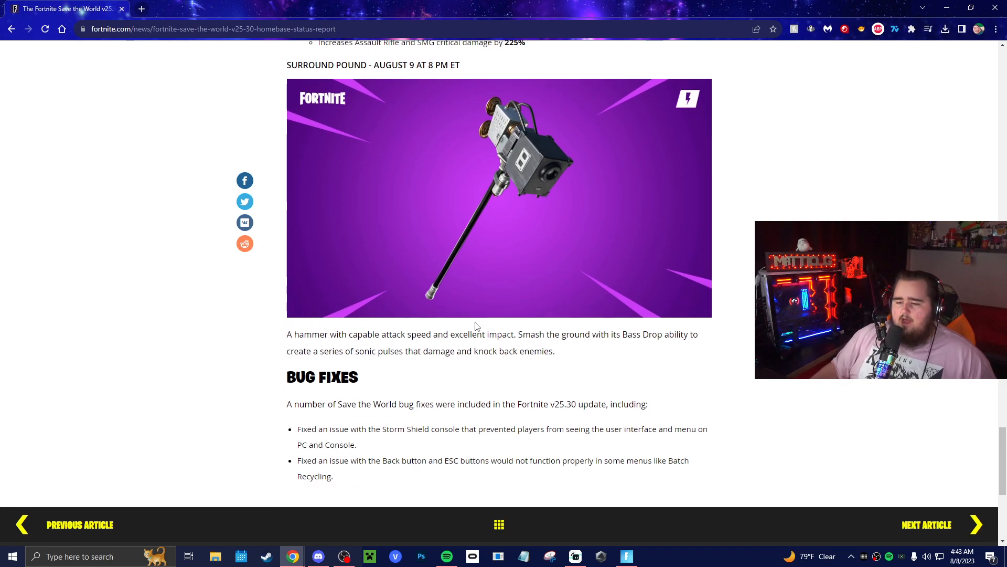
Finish the Bug Fixes list at the article's end and return toward the Primal weapon set.
scroll("down", 3)
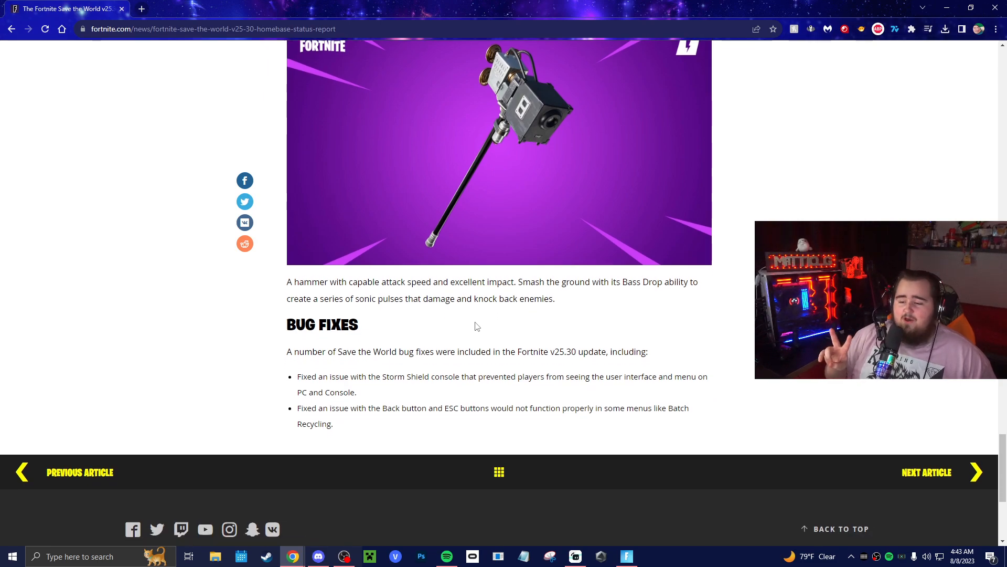
scroll("down", 3)
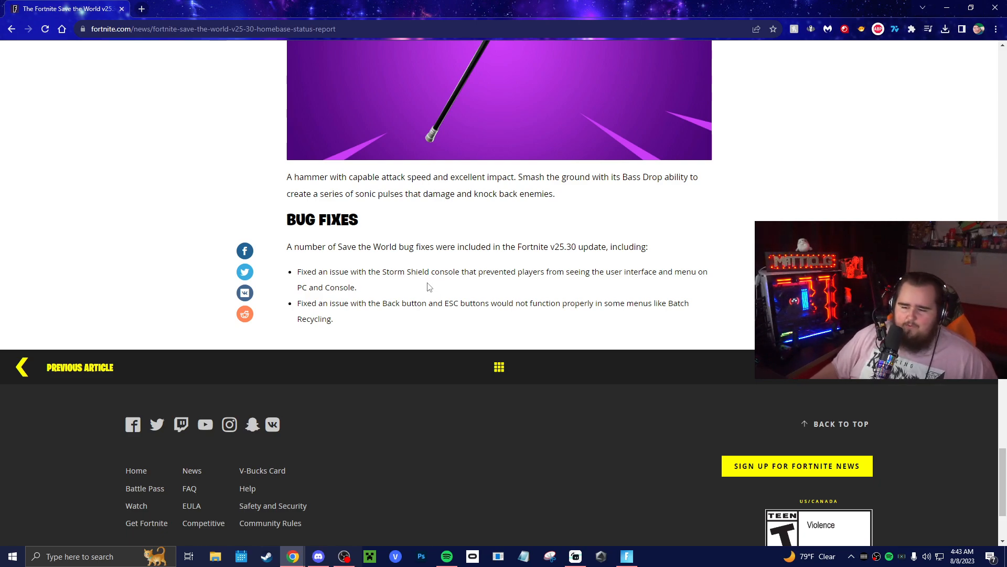
mouse_move(360, 314)
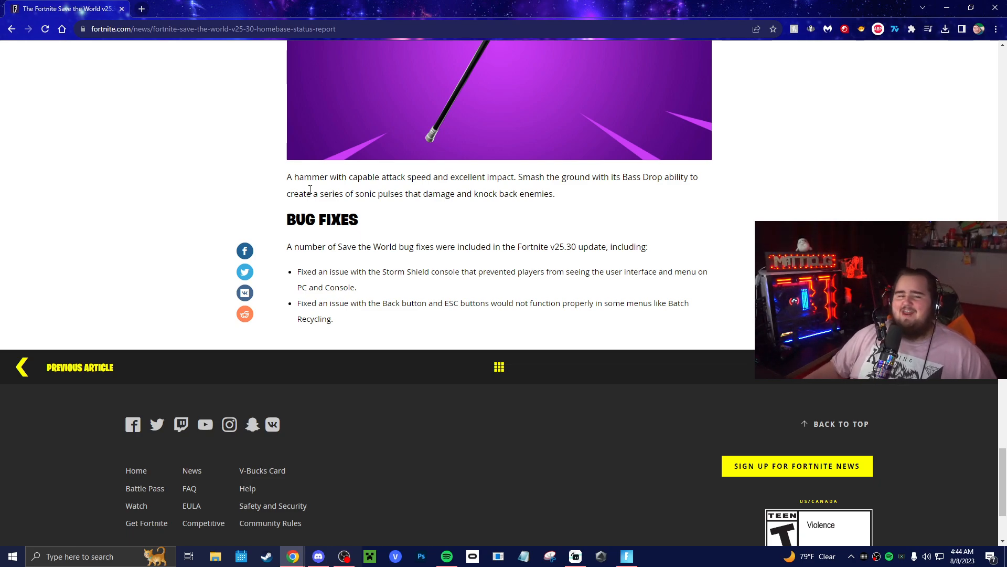
mouse_move(324, 257)
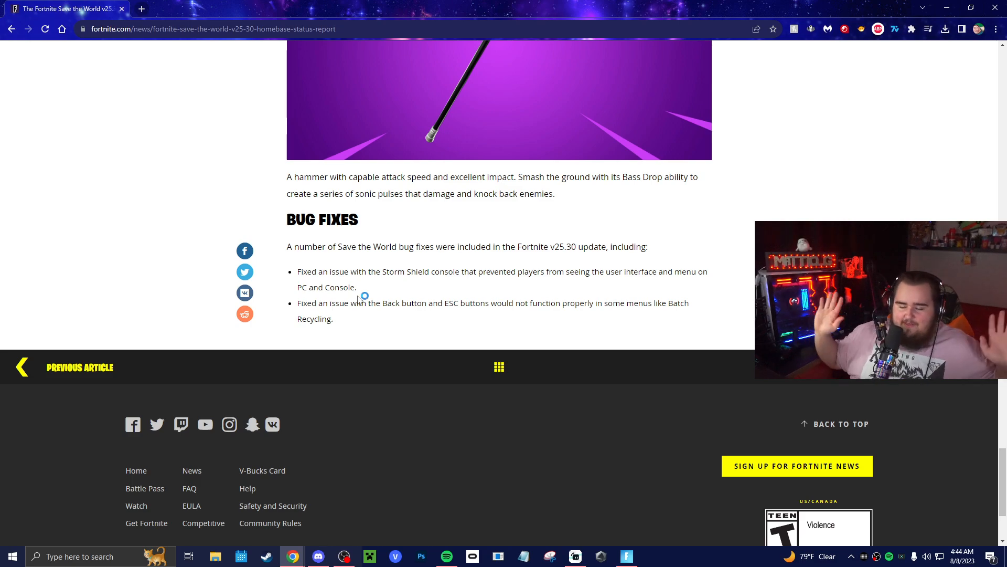
mouse_move(364, 295)
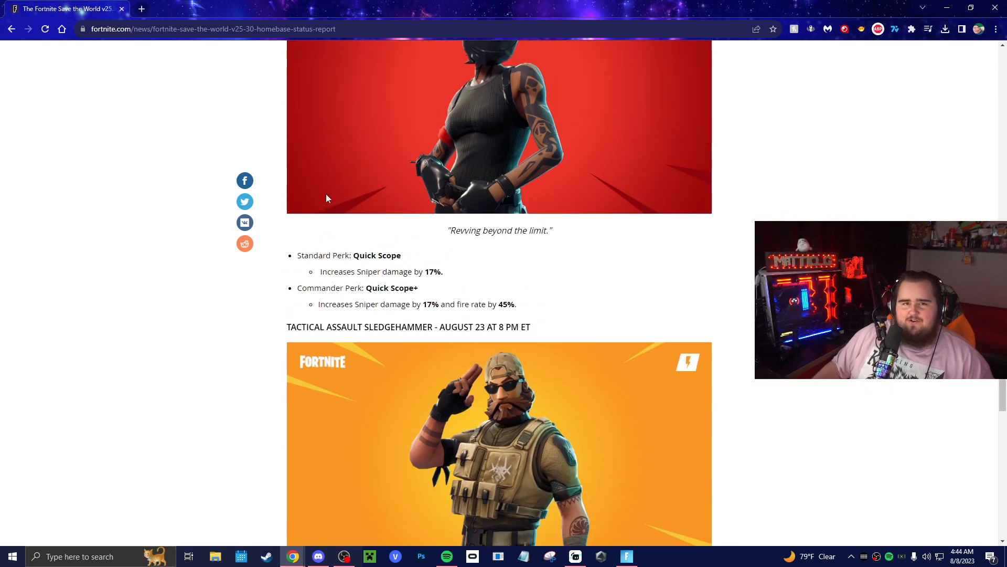
scroll("down", 3)
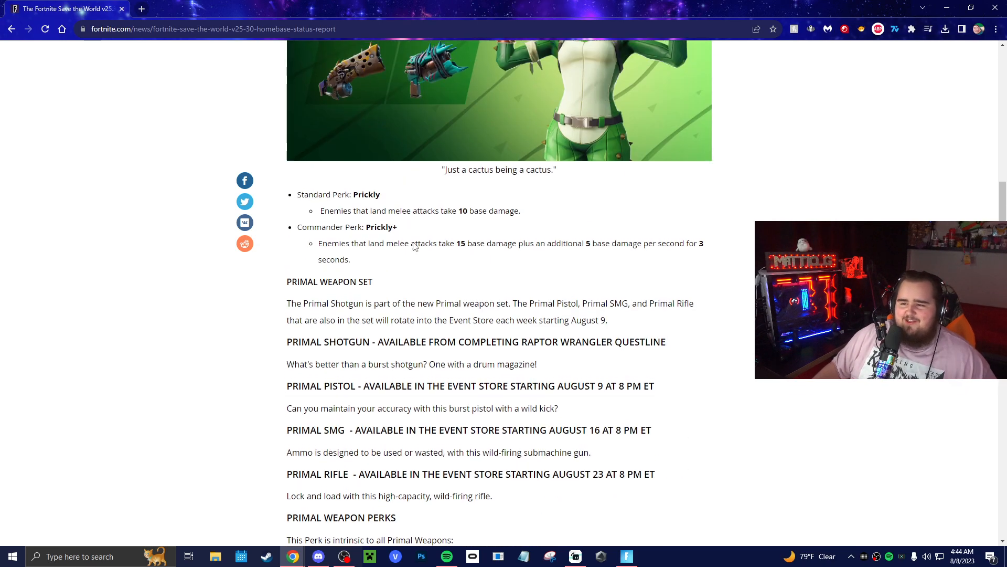